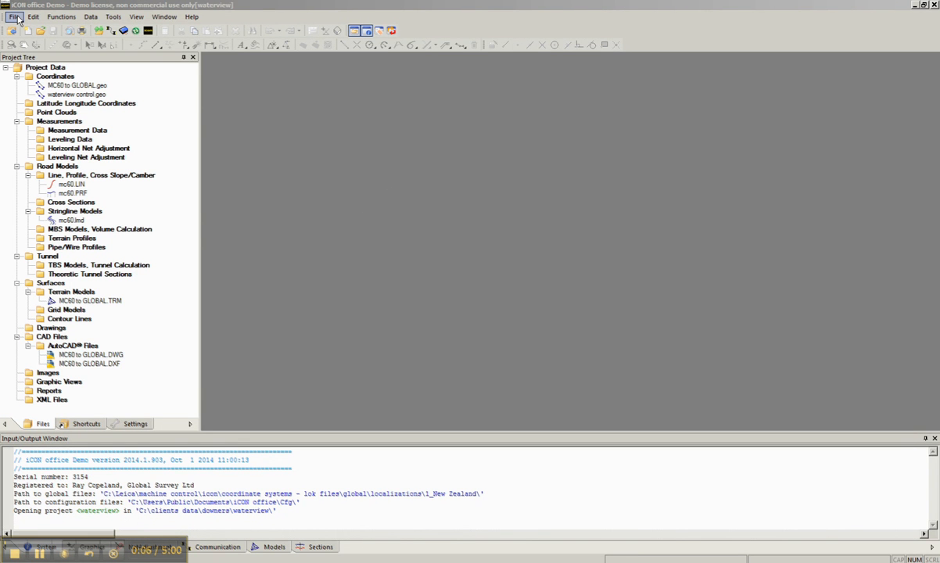
- Create a new project saving project.cnf in C:\clients data\training video, described 'training video'
click(14, 16)
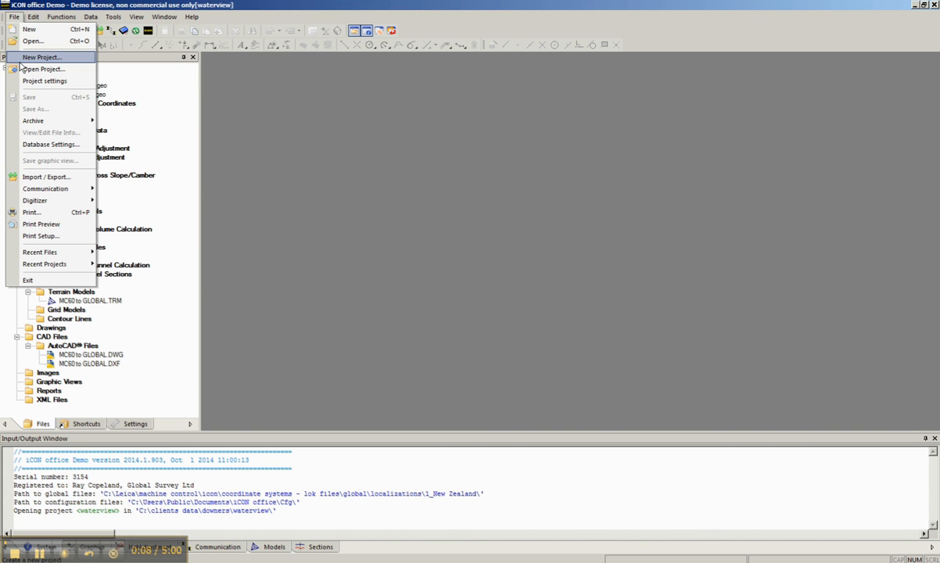
click(41, 57)
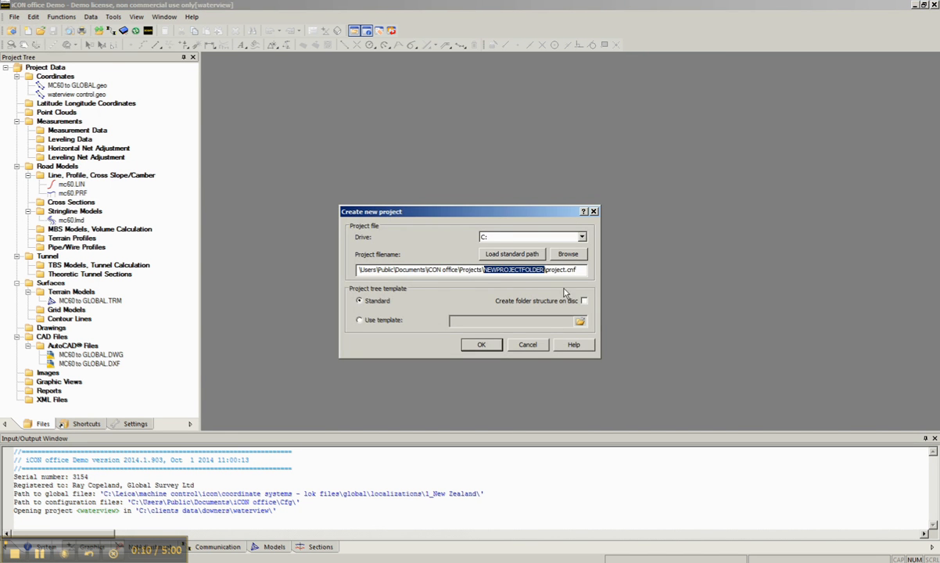
click(568, 253)
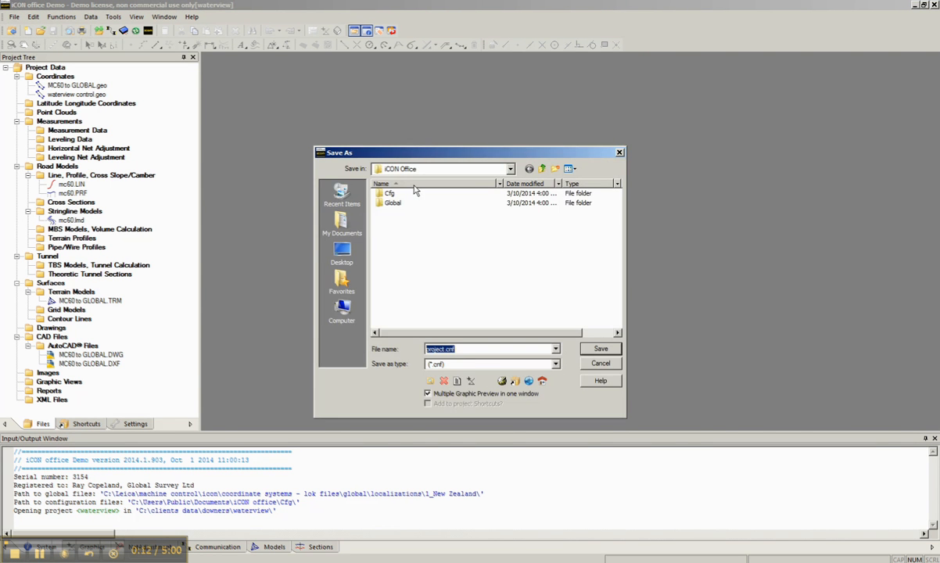
click(512, 168)
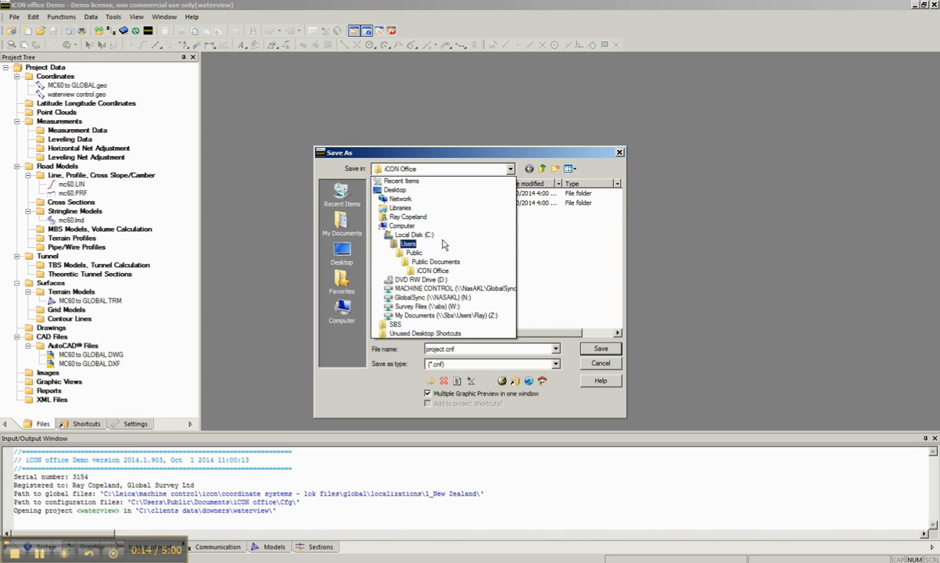
click(418, 235)
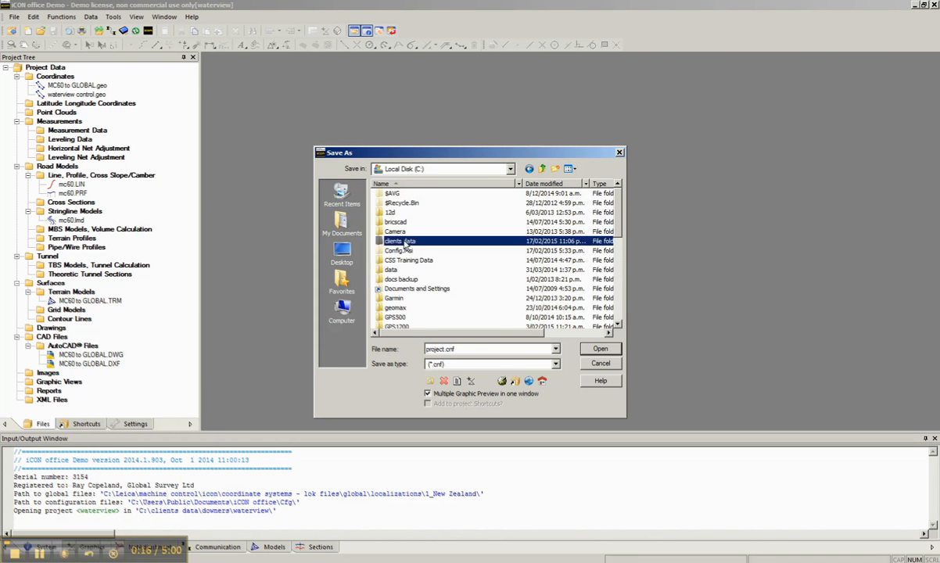
double_click(402, 241)
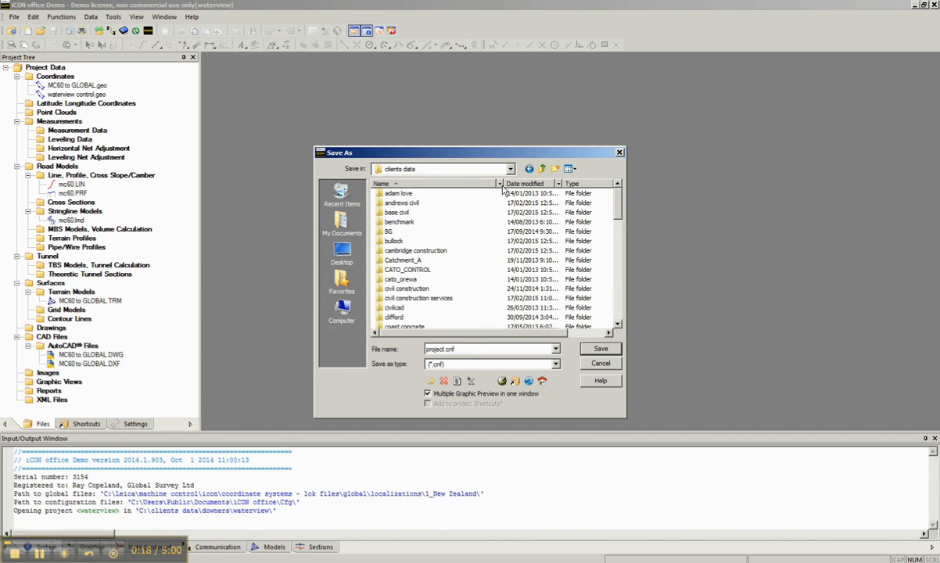
mouse_move(556, 168)
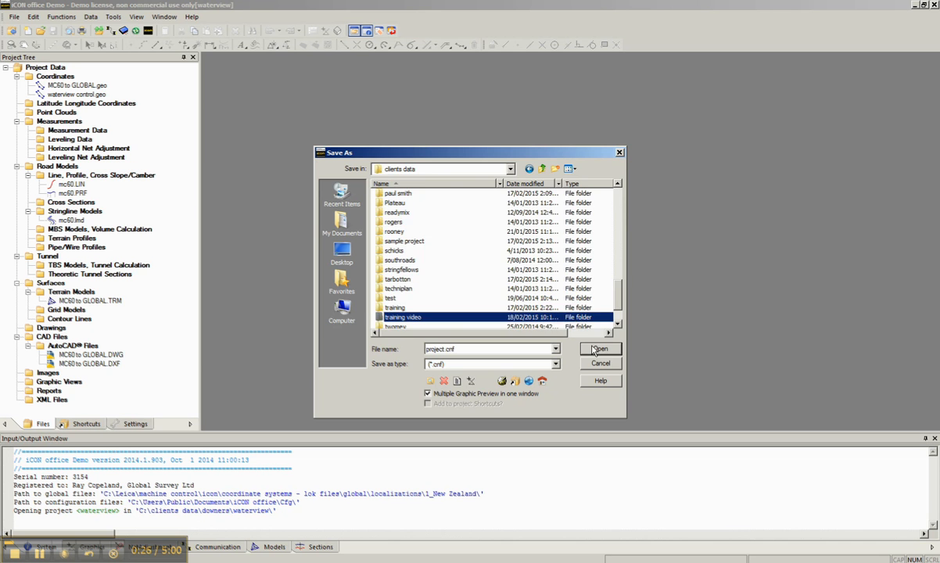
double_click(402, 317)
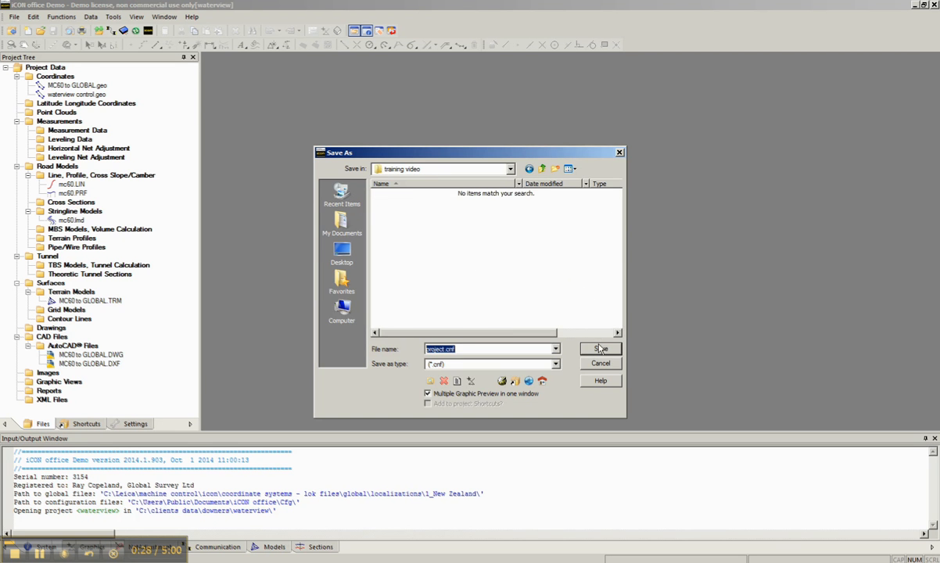
click(600, 348)
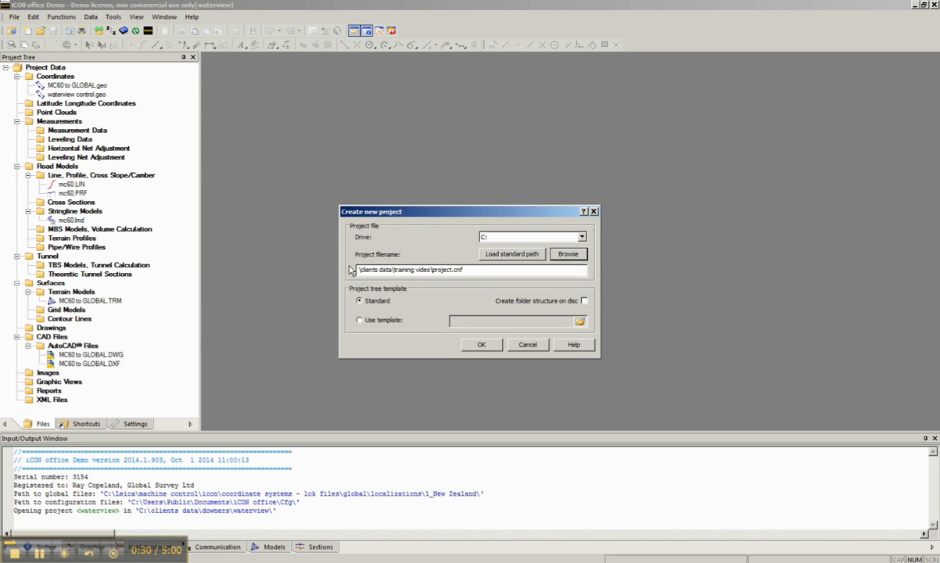
click(482, 345)
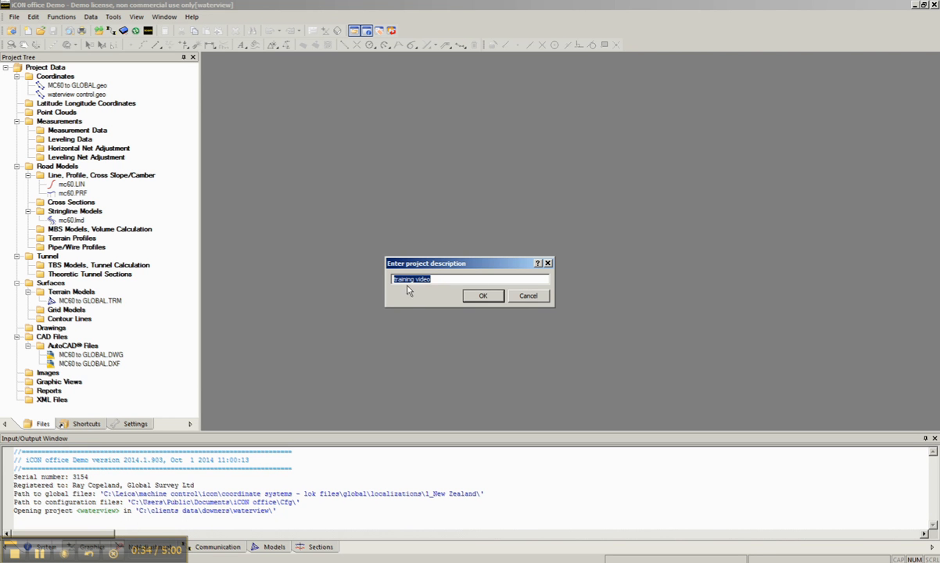
click(483, 296)
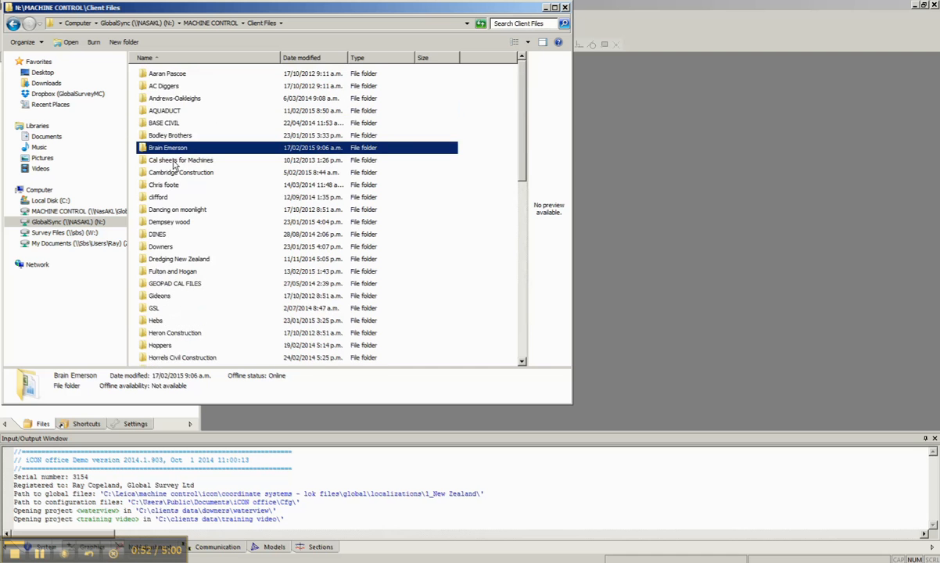
- Paste the copied MC60 to GLOBAL.DXF into the training video project folder in Explorer
double_click(160, 246)
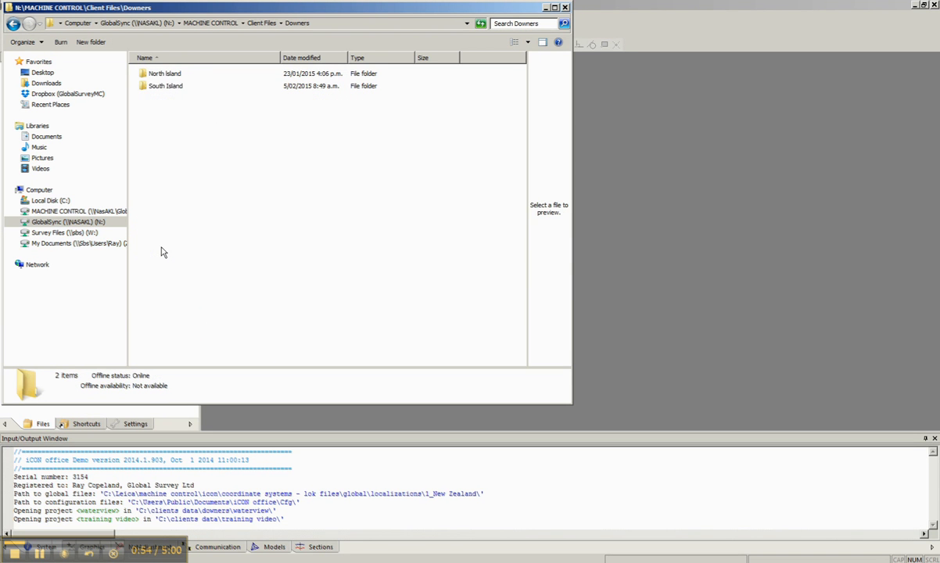
click(165, 73)
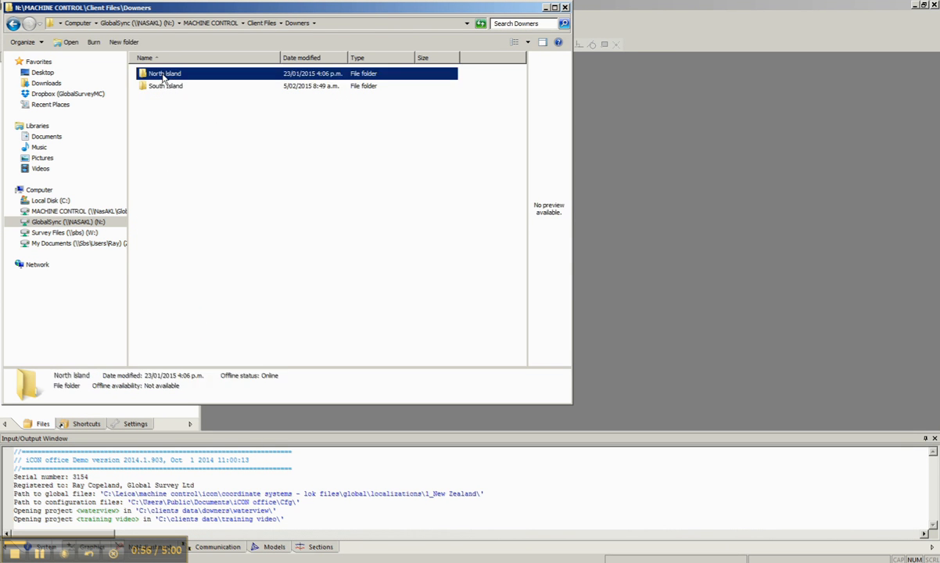
double_click(164, 73)
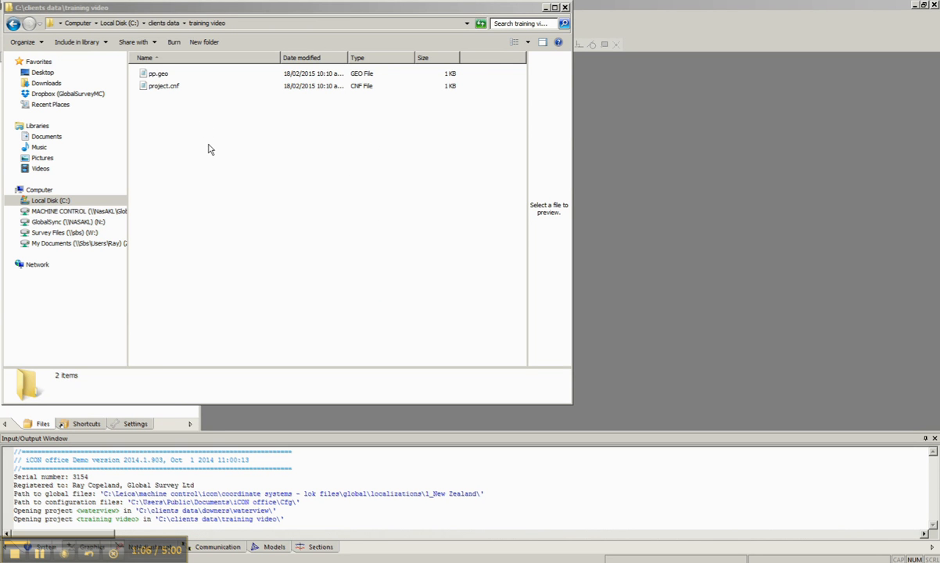
right_click(210, 147)
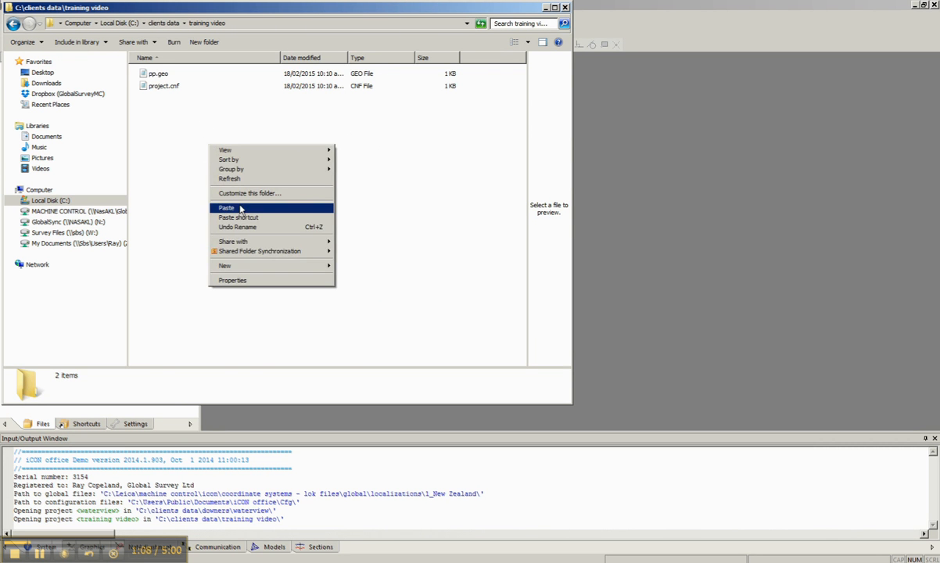
click(226, 208)
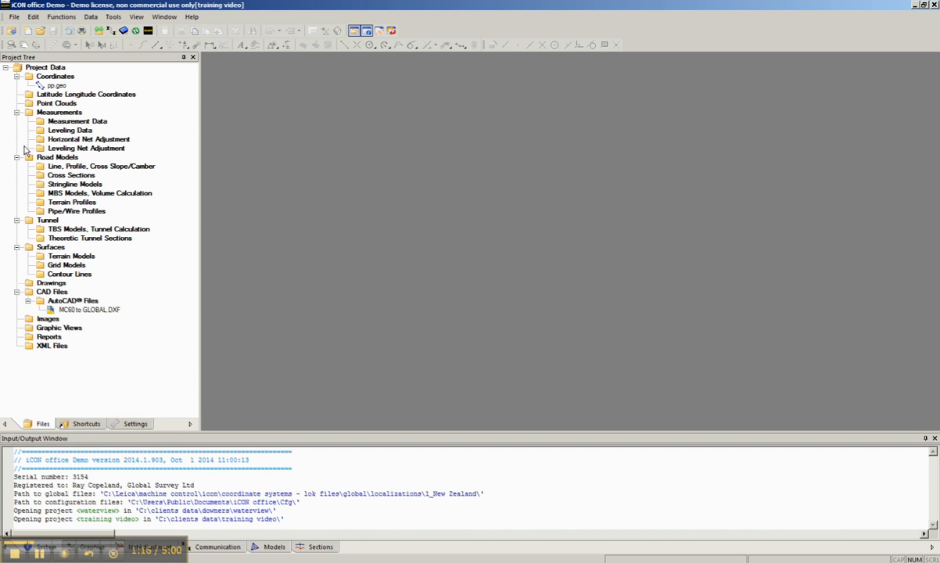
mouse_move(79, 316)
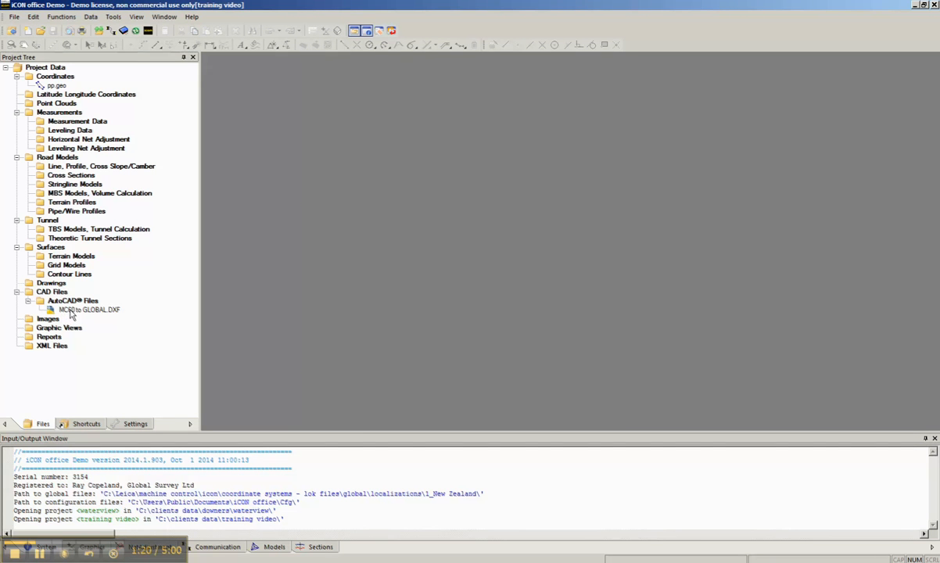
- Open the MC60 to GLOBAL.DXF drawing from the Project Tree's AutoCAD Files
click(89, 310)
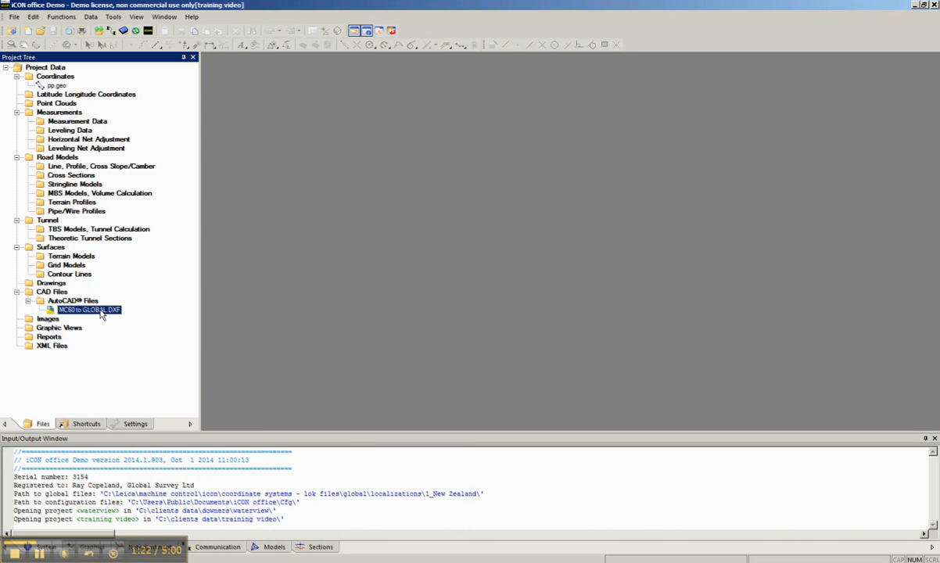
double_click(89, 309)
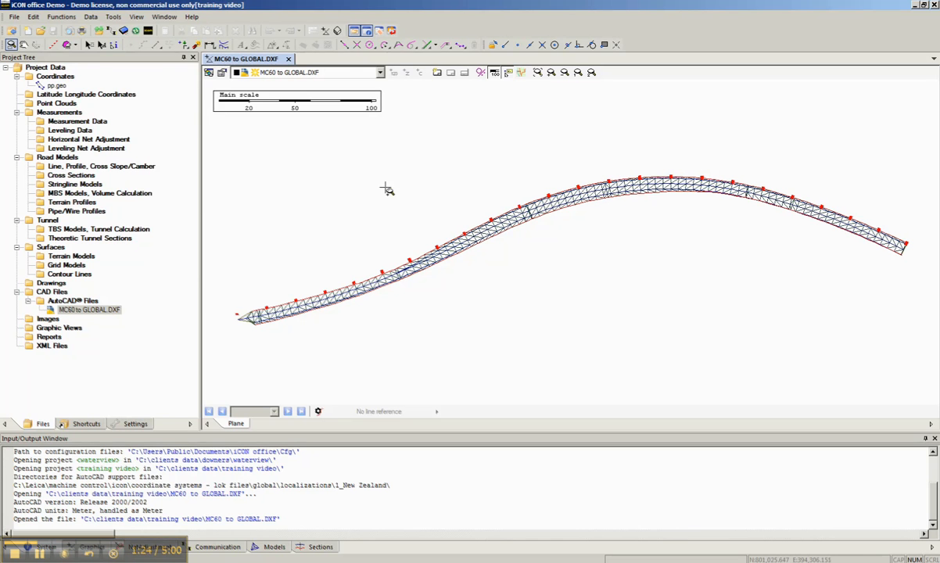
click(90, 16)
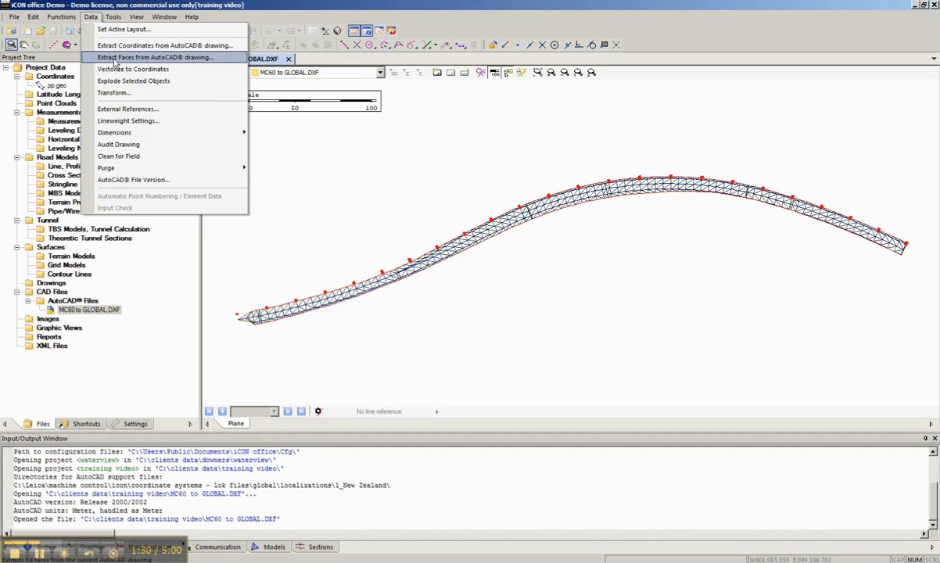
- Extract faces from all layers of the DXF into a new terrain model
click(165, 56)
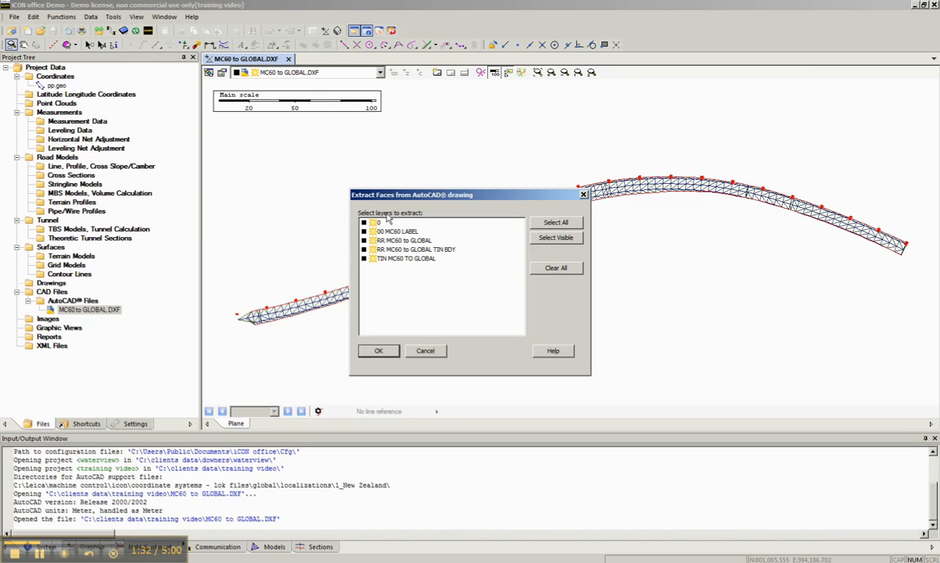
mouse_move(457, 252)
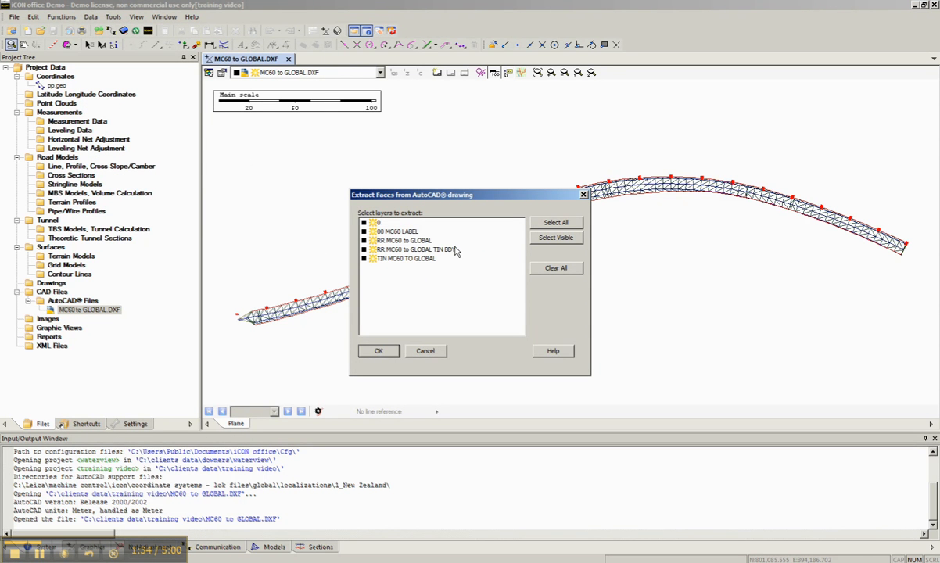
click(555, 222)
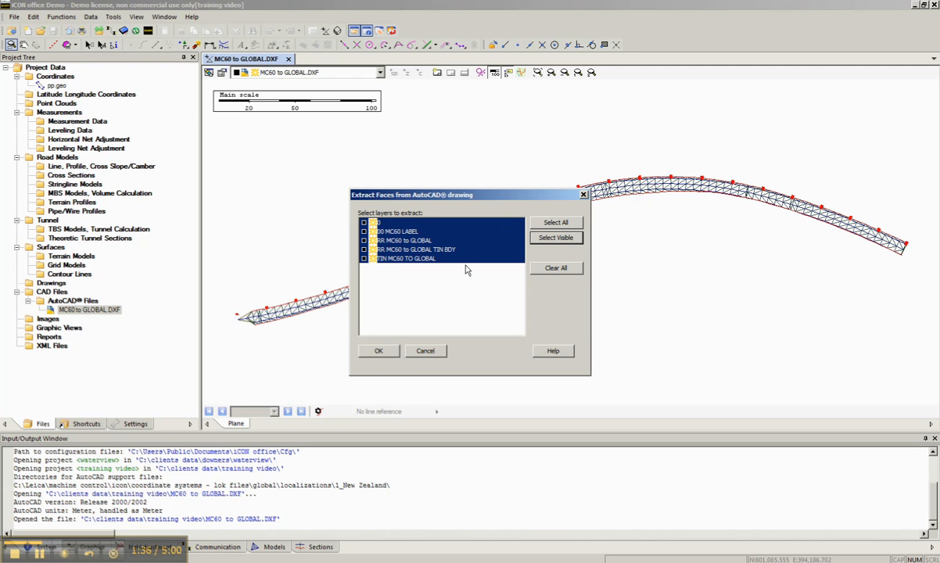
mouse_move(406, 293)
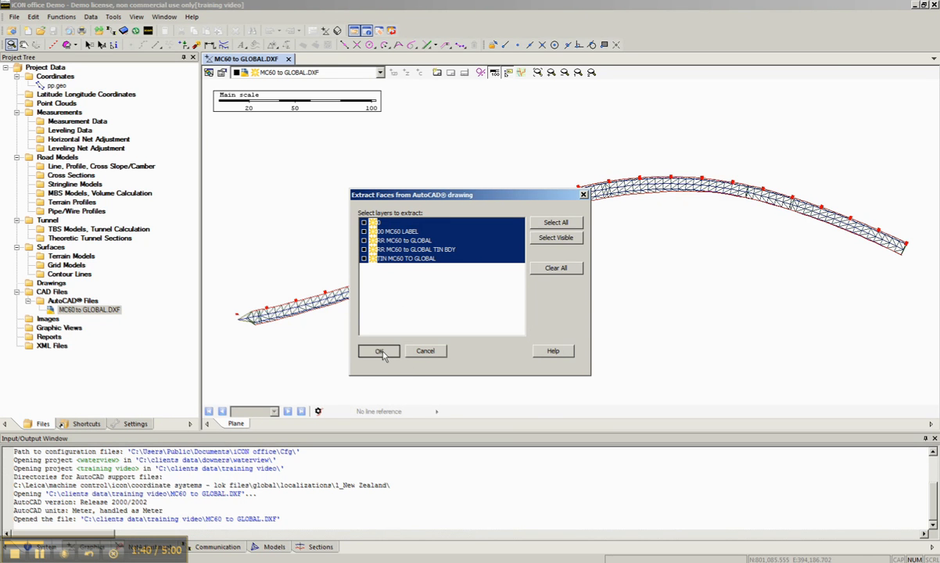
click(378, 350)
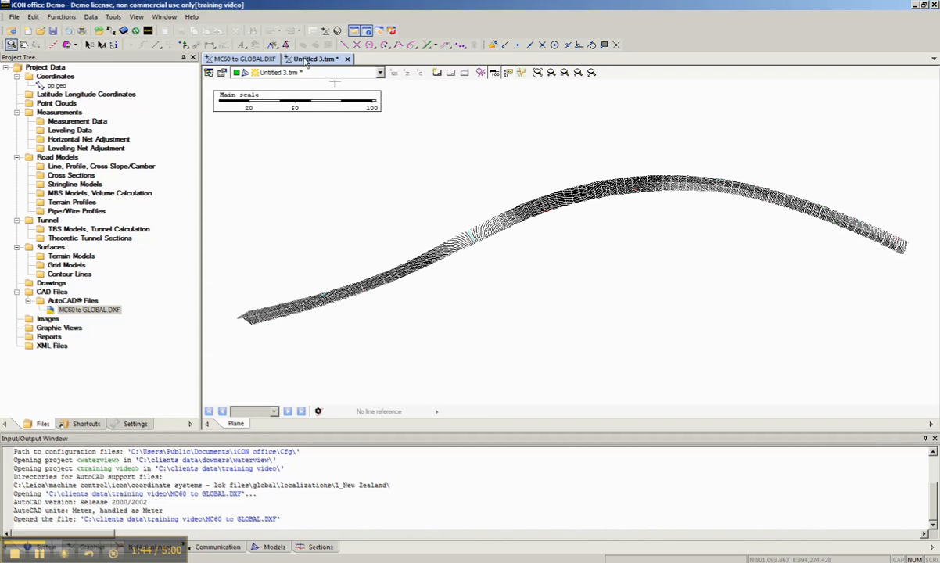
mouse_move(329, 64)
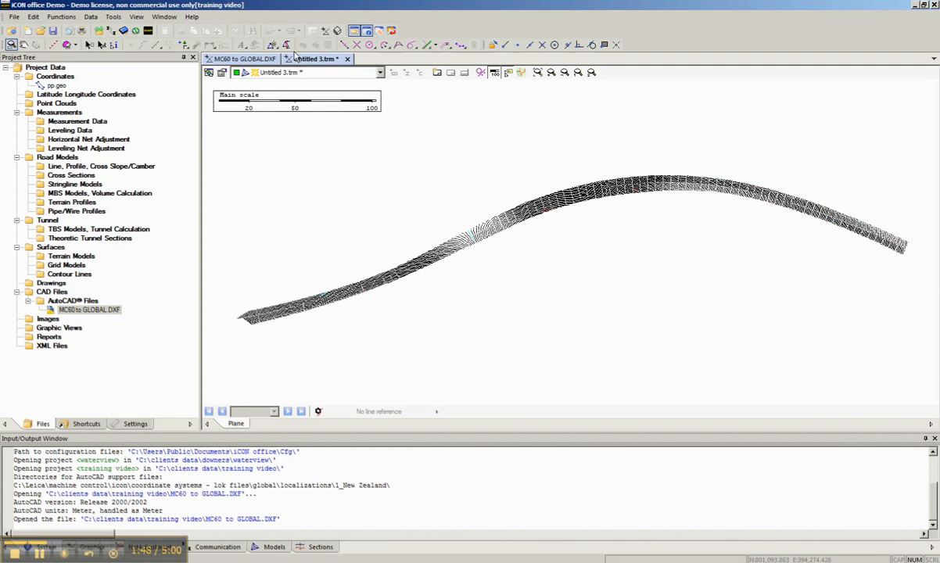
mouse_move(52, 30)
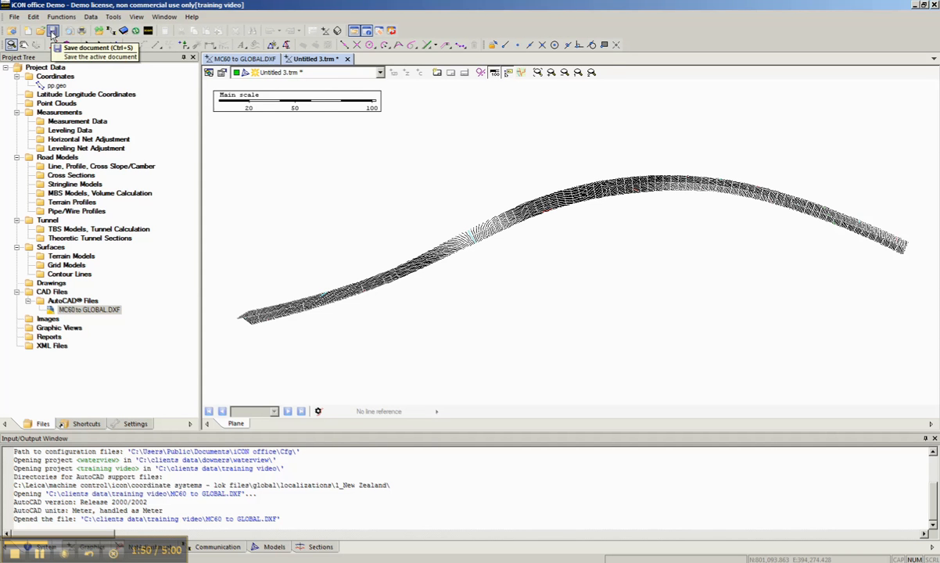
- Save the terrain model as MC60 to GLOBAL.trm and close its view
click(53, 31)
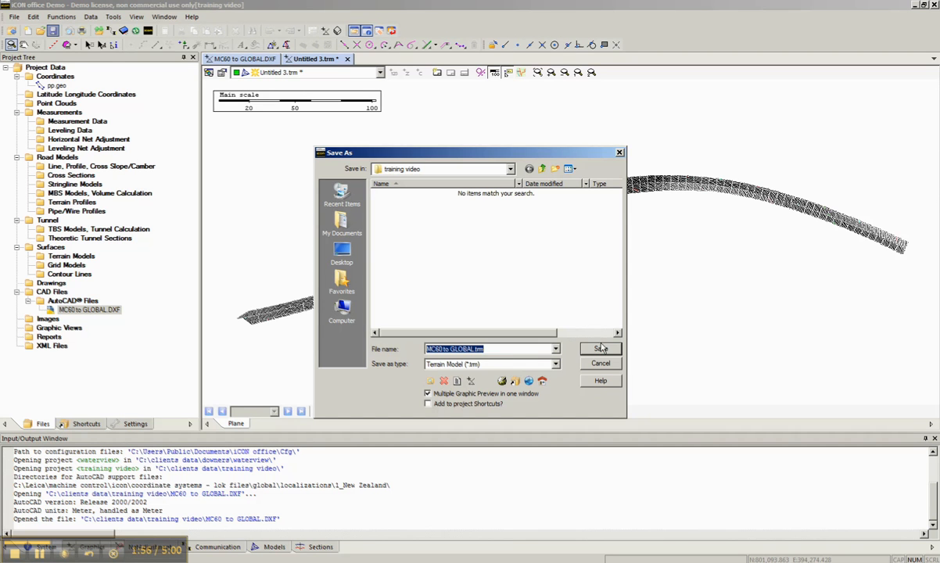
click(600, 349)
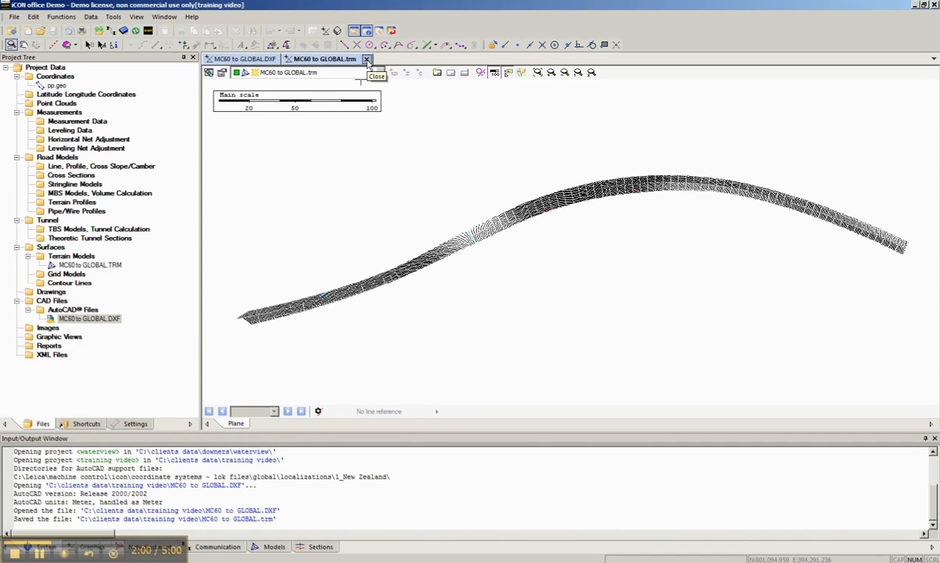
click(366, 59)
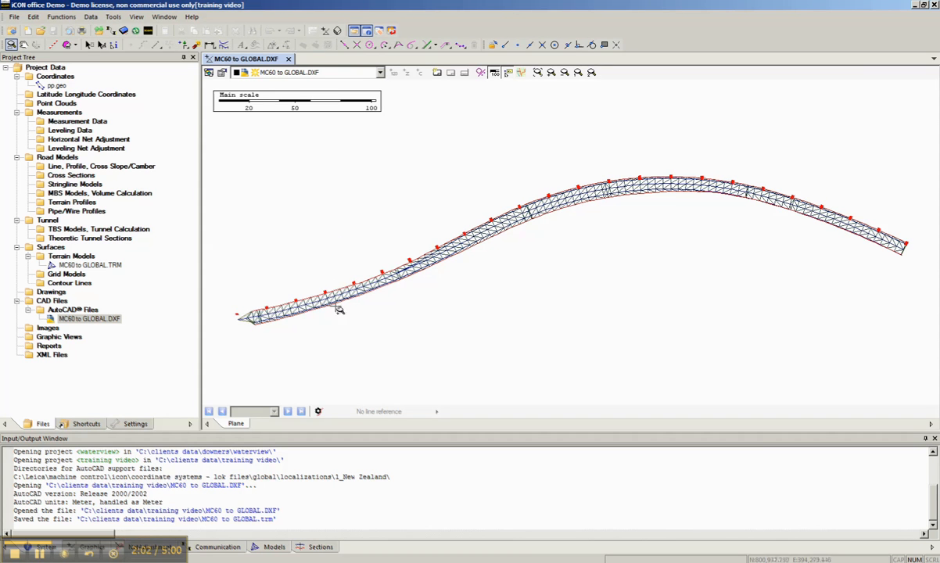
mouse_move(382, 260)
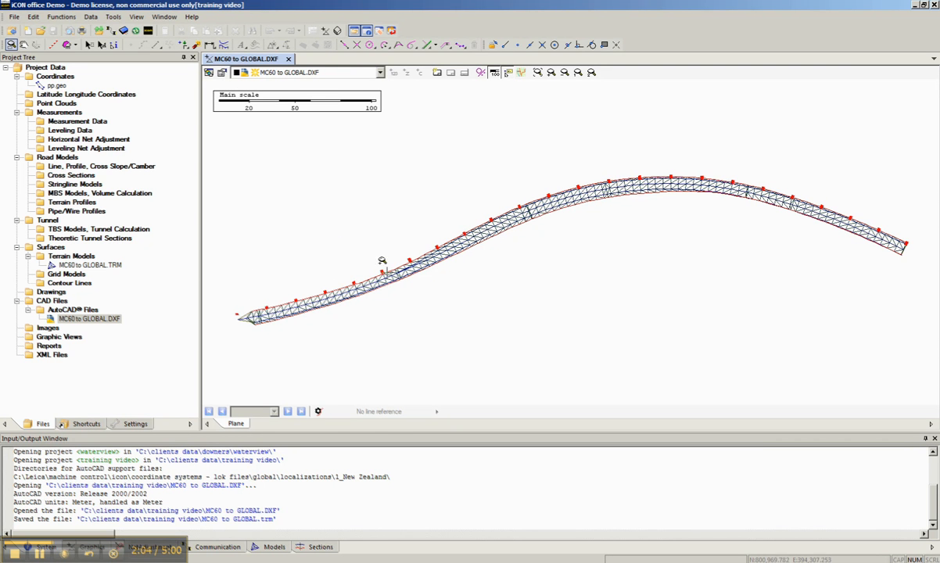
mouse_move(222, 72)
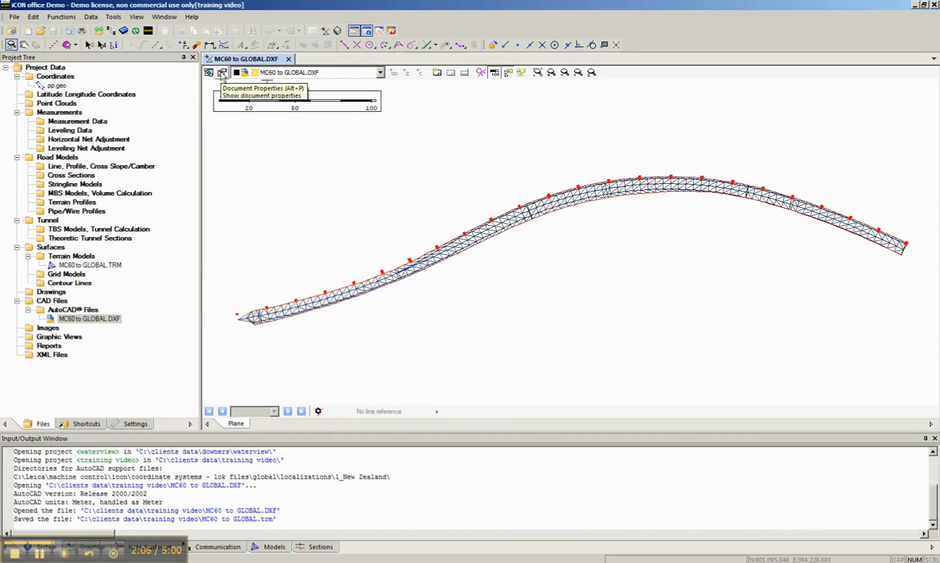
- Switch off layer TIN MC60 TO GLOBAL in Document Properties
click(222, 72)
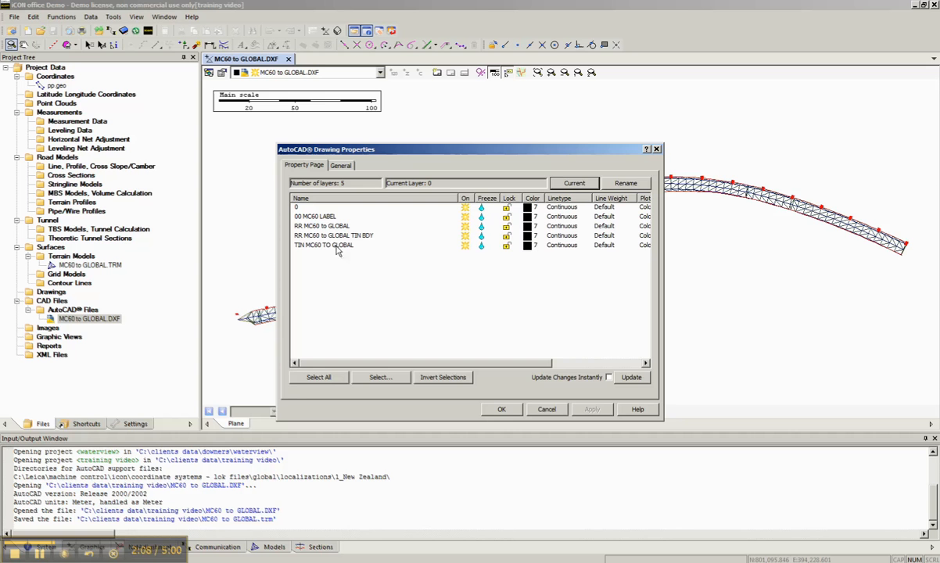
click(323, 245)
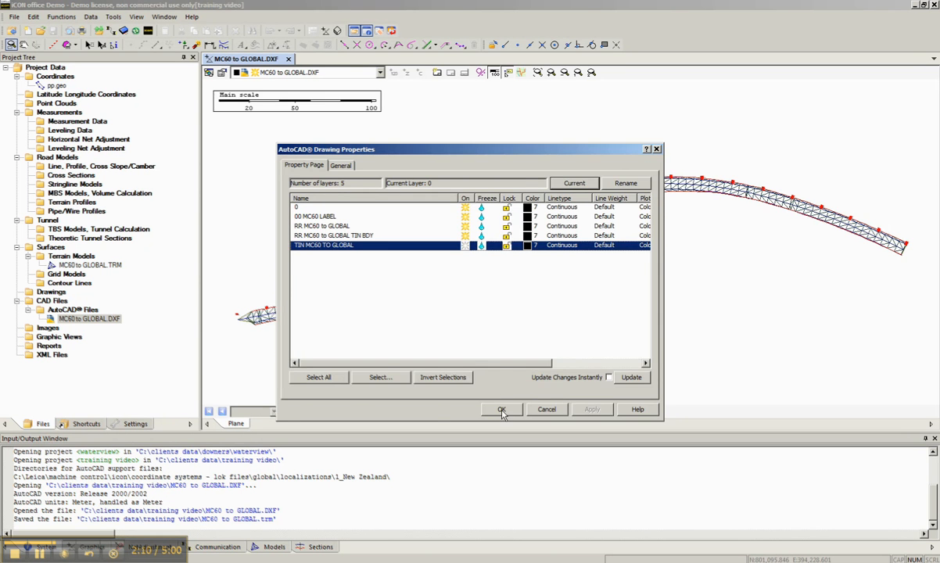
click(502, 409)
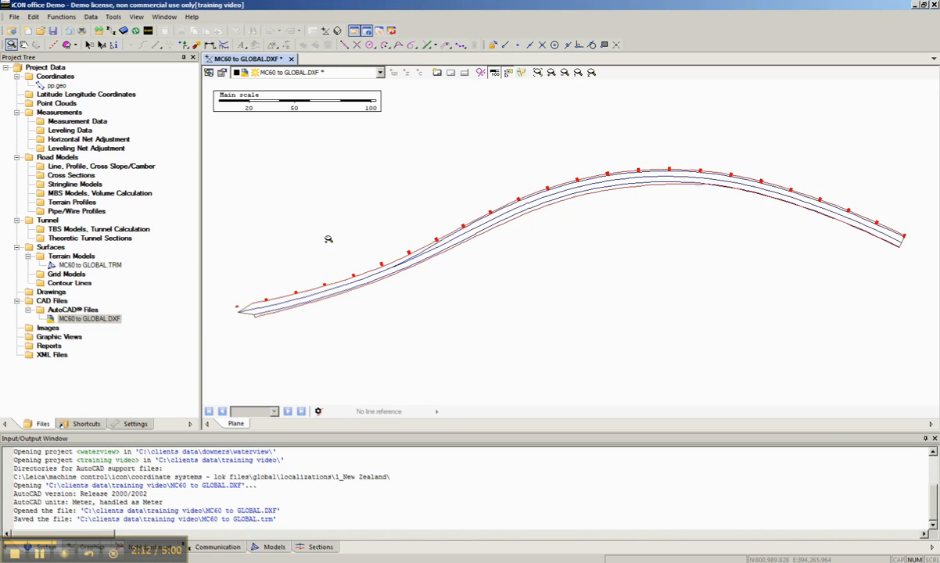
click(89, 17)
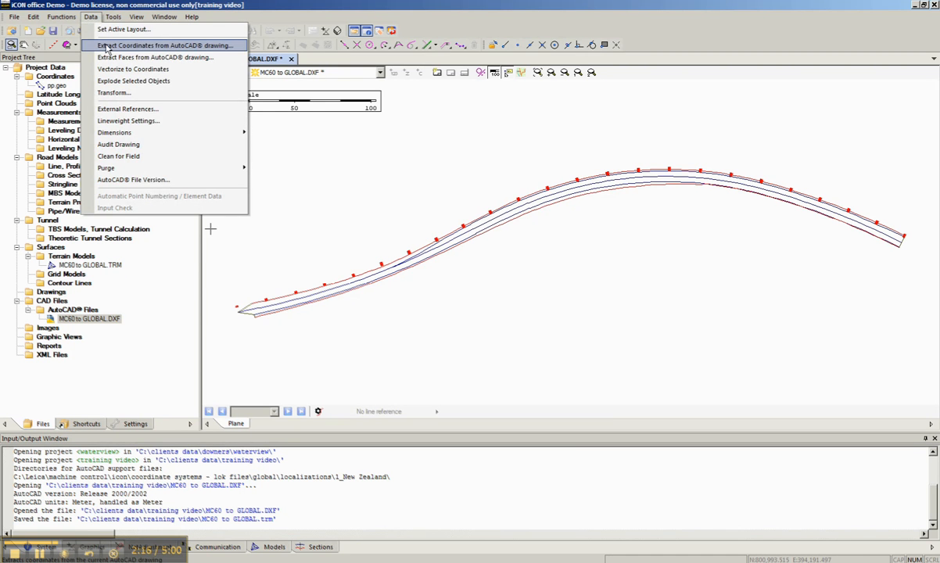
- Extract coordinates from visible layers without block contents, saving as MC60 to GLOBAL.geo
click(165, 46)
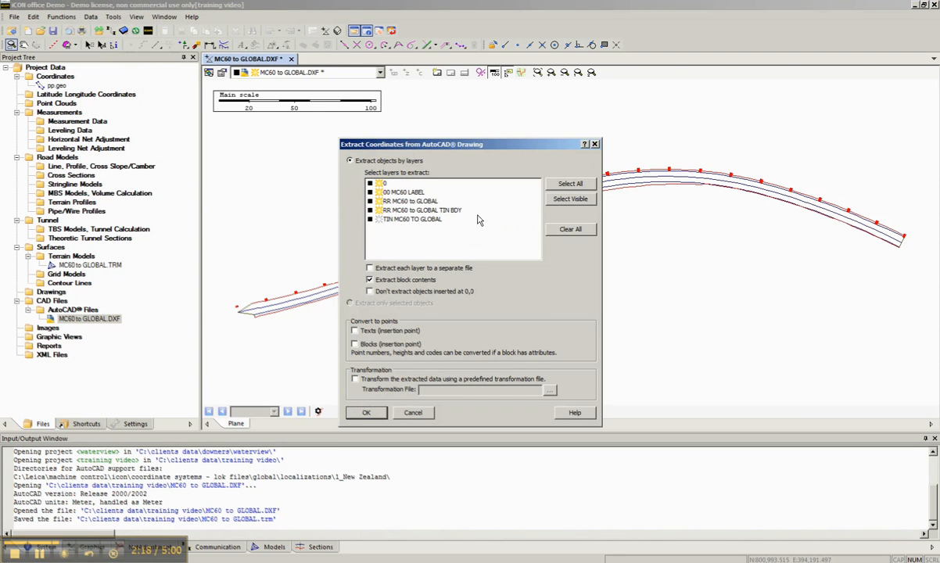
click(570, 199)
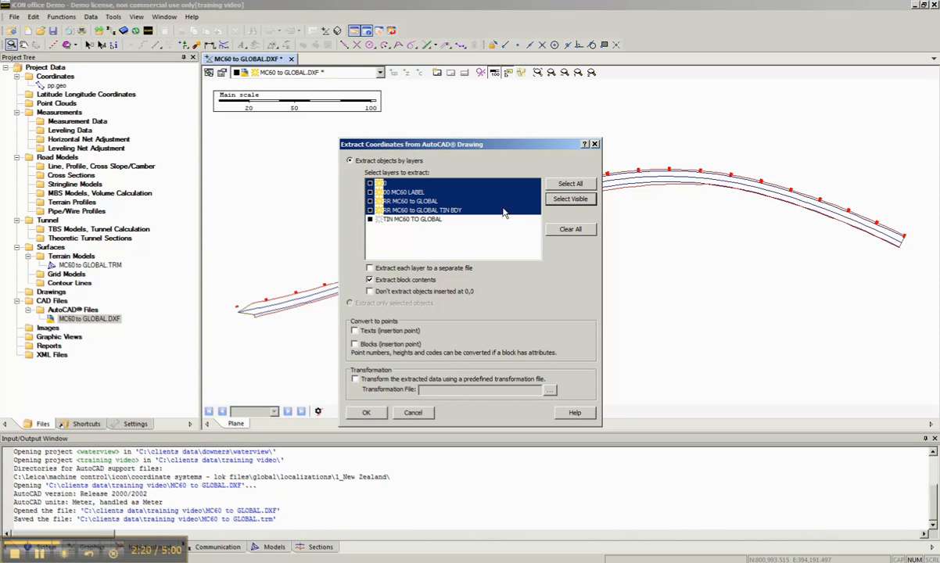
mouse_move(462, 217)
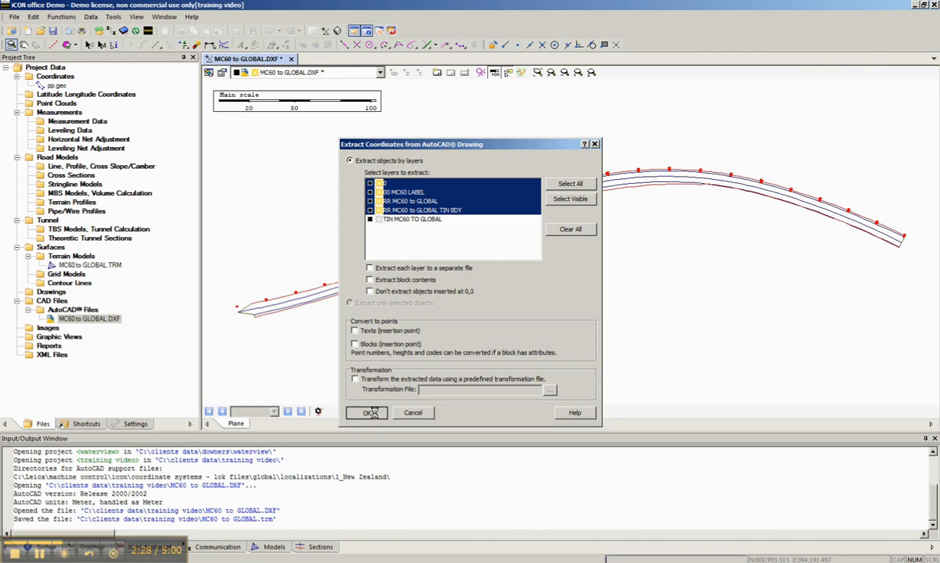
click(367, 413)
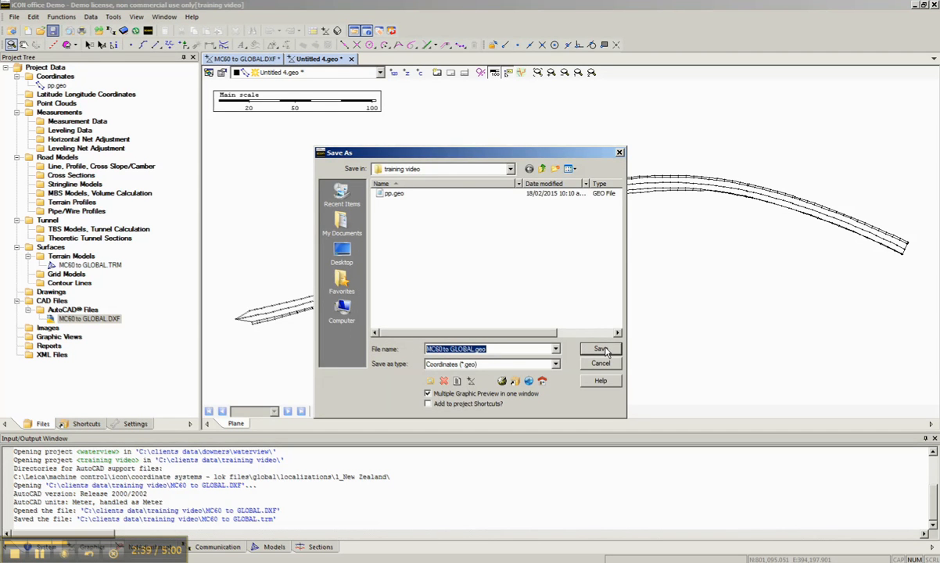
click(600, 349)
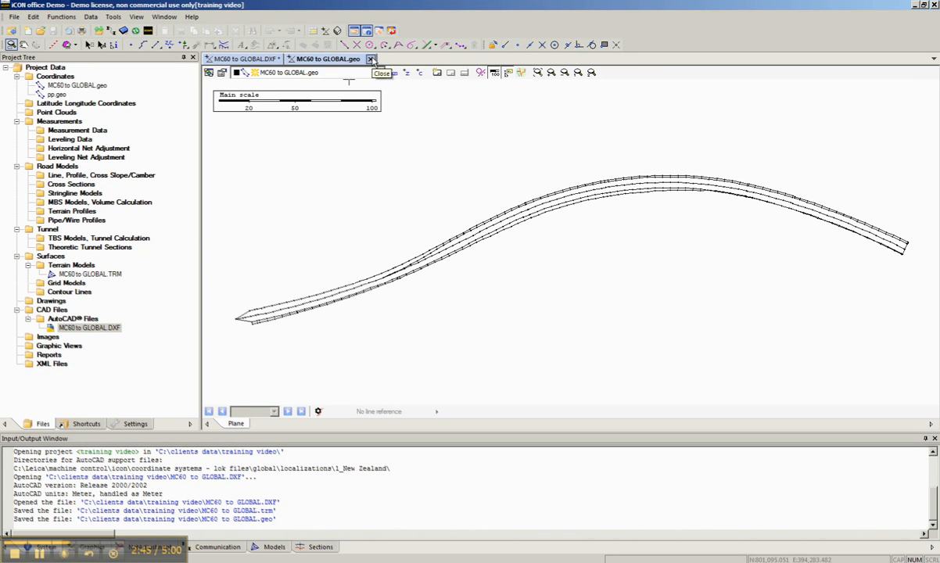
- Close MC60 to GLOBAL.geo and select the .TRM and .geo entries in the Project Tree
click(371, 58)
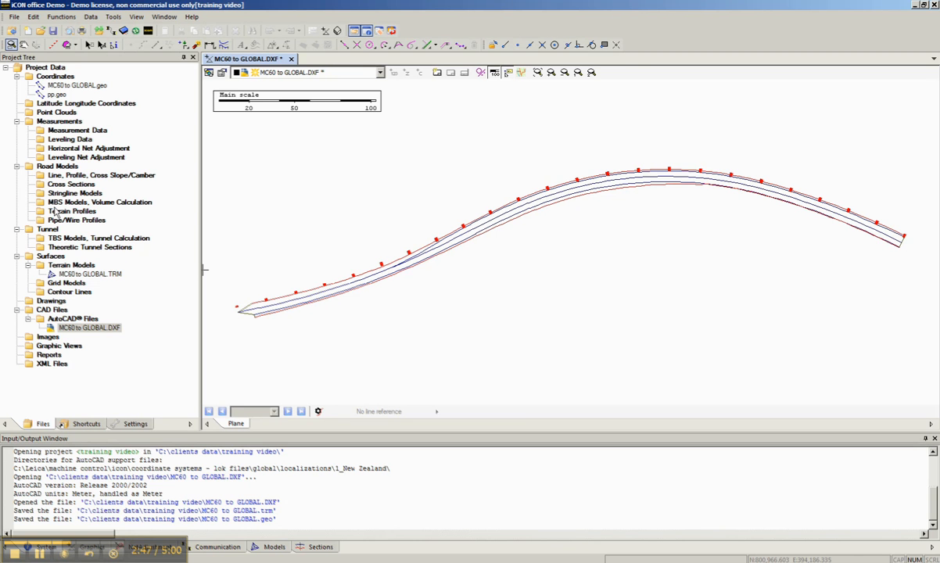
mouse_move(102, 276)
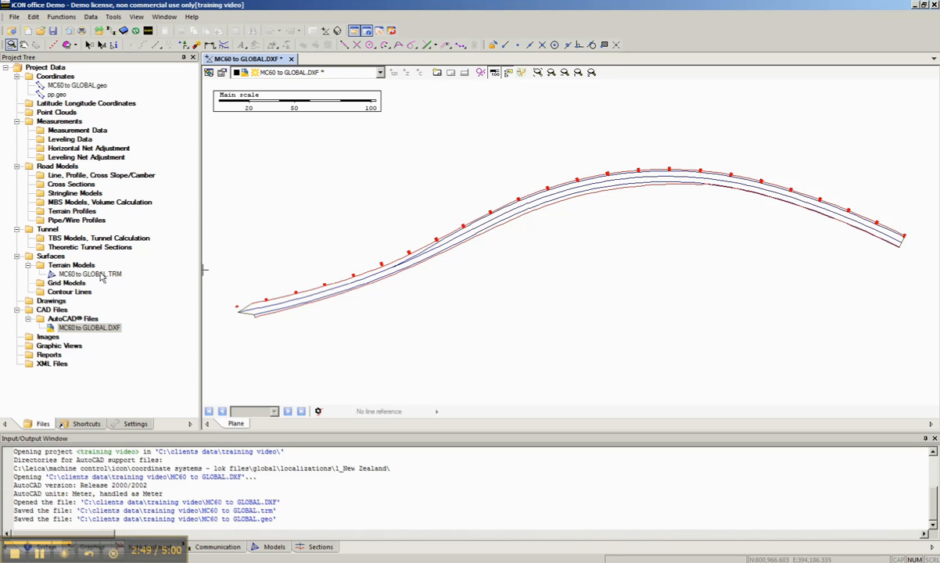
click(85, 274)
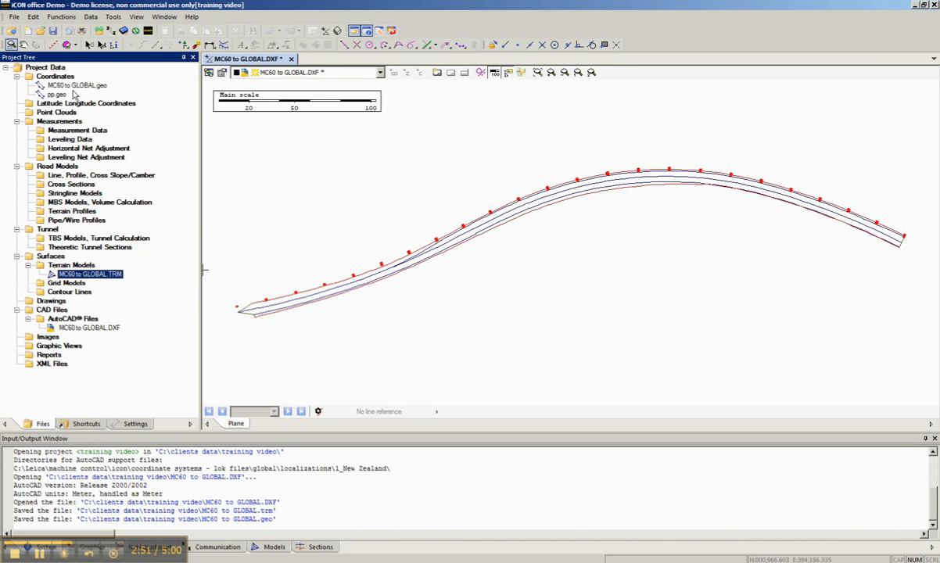
click(76, 84)
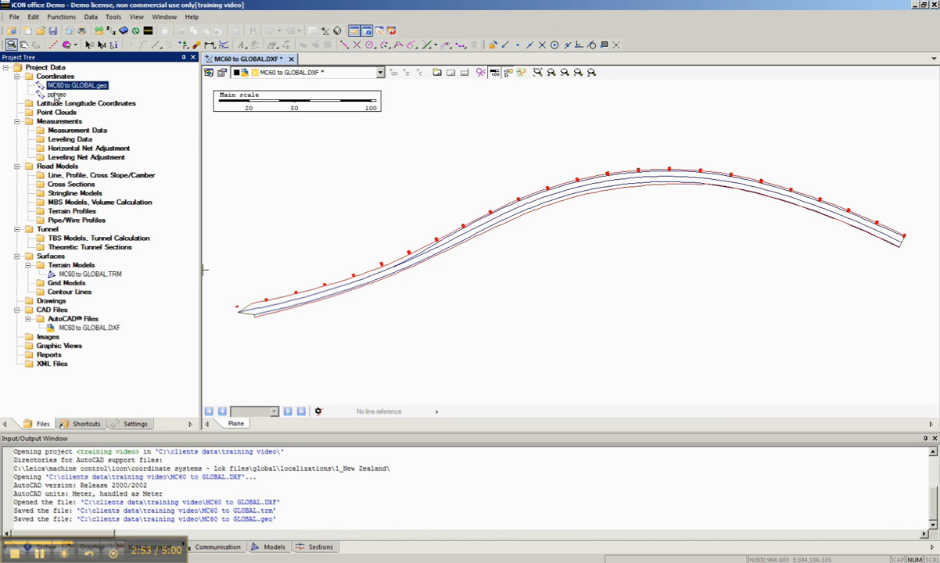
click(56, 94)
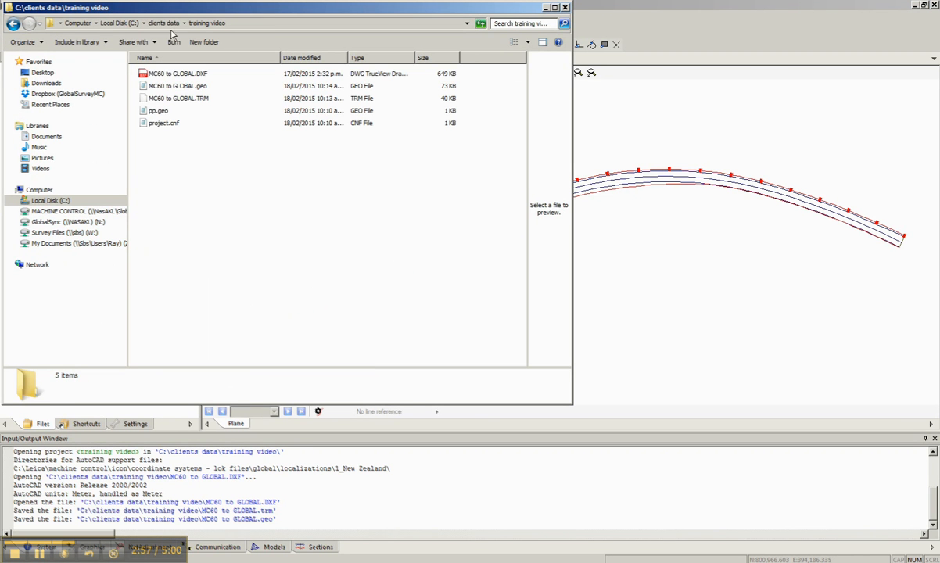
mouse_move(202, 134)
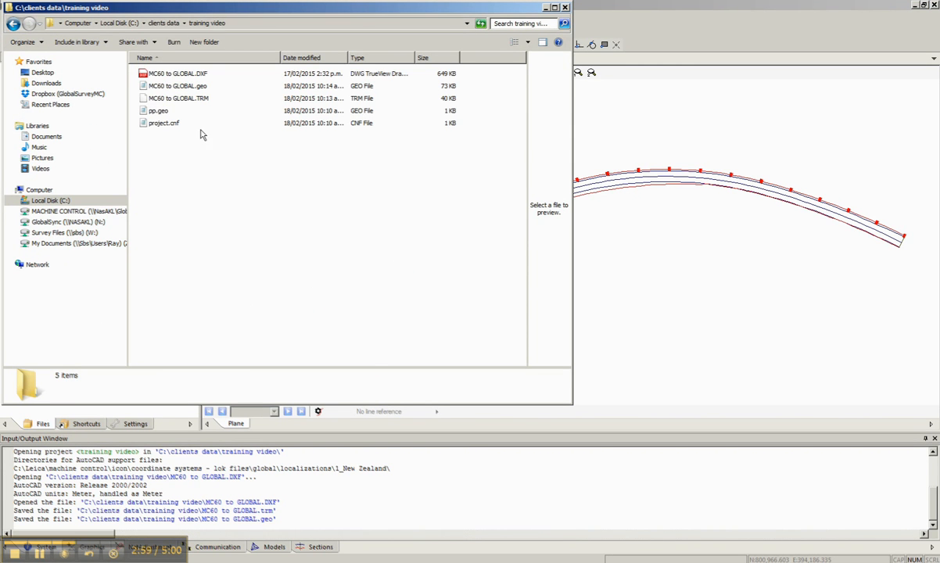
- Delete pp.geo from the training video folder in Windows Explorer
click(177, 86)
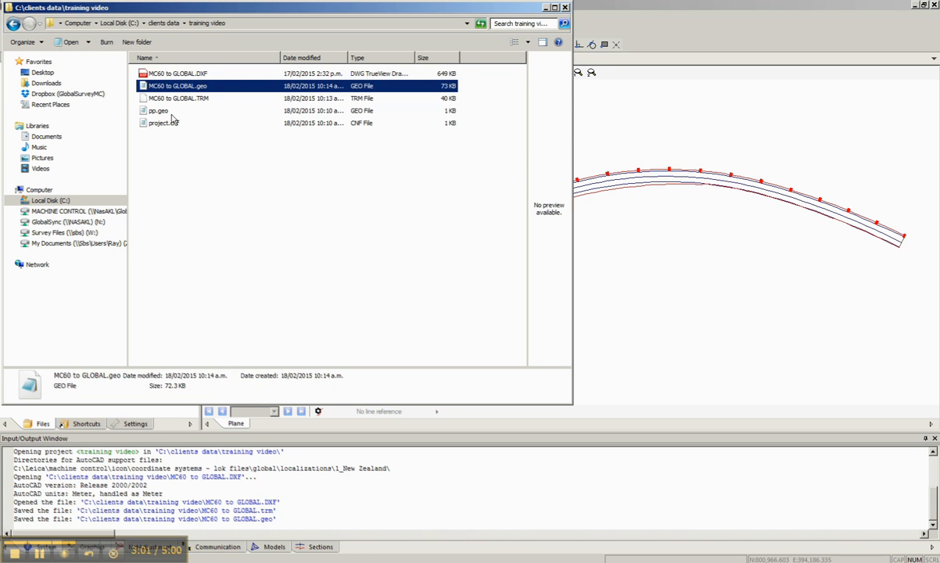
click(178, 97)
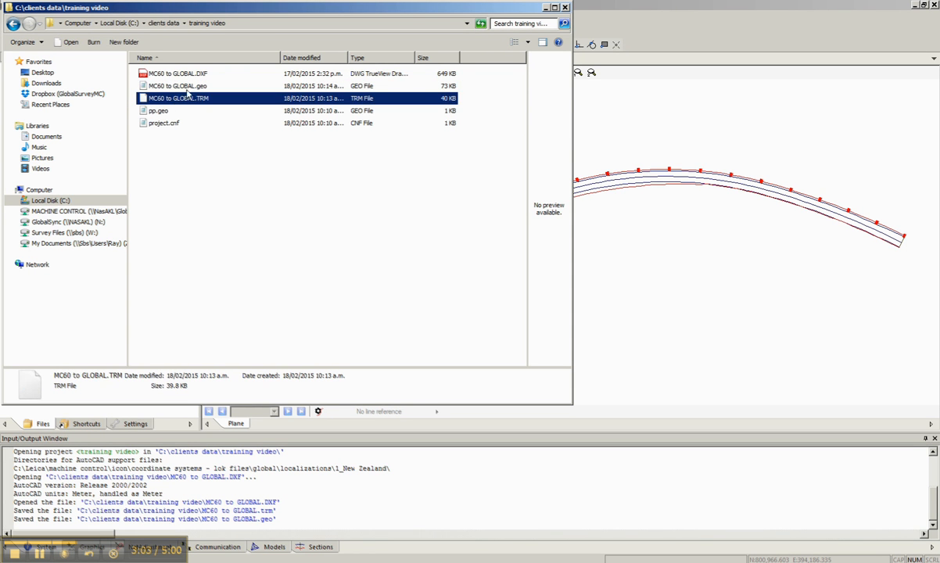
click(158, 110)
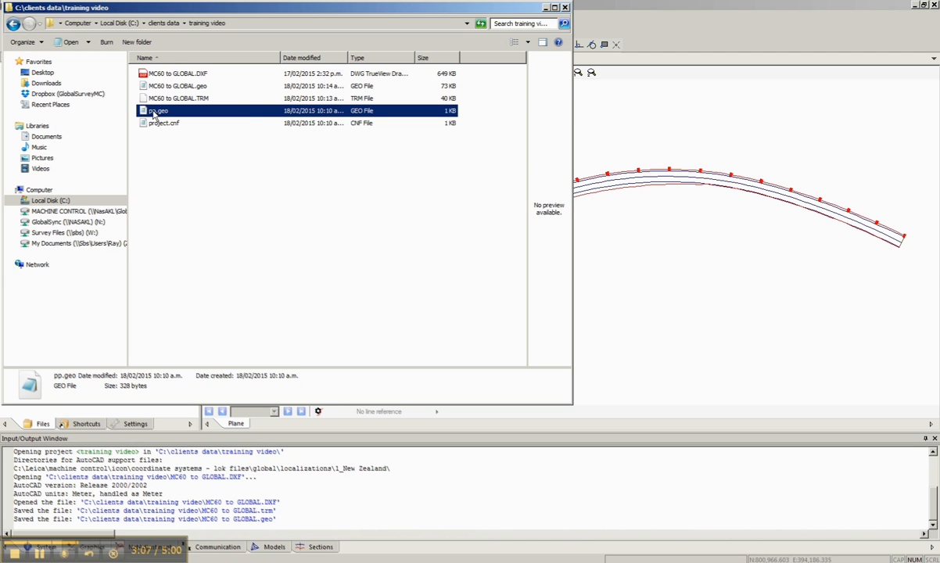
right_click(157, 110)
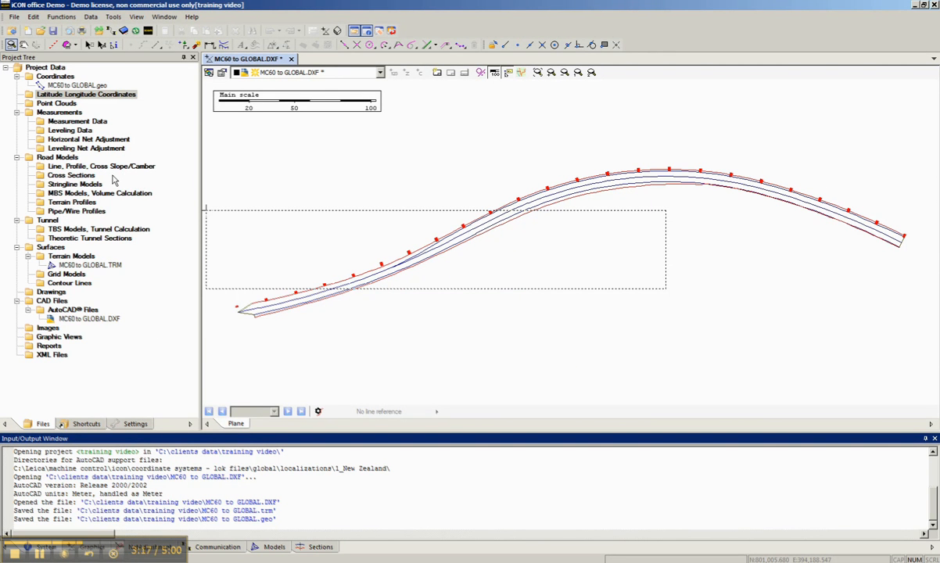
mouse_move(61, 94)
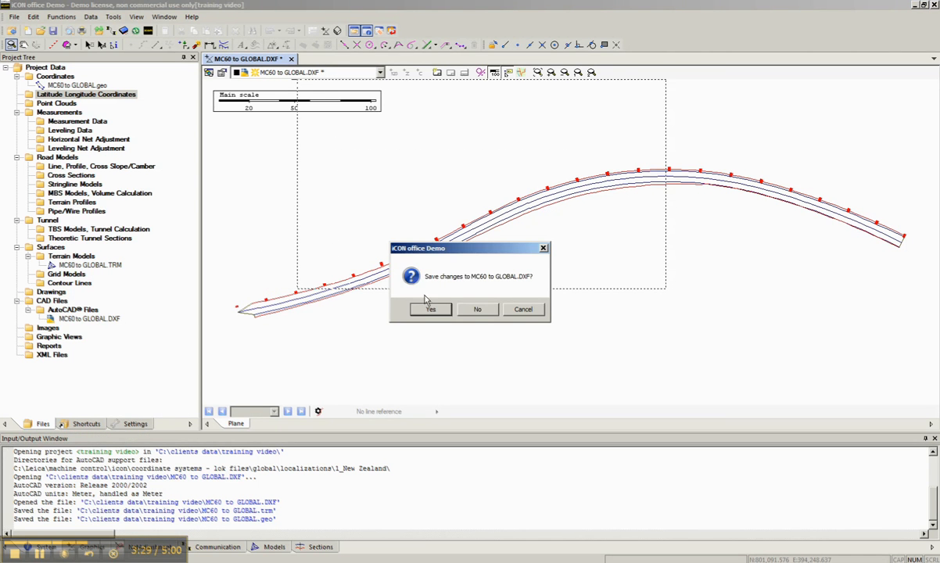
- Close the DXF drawing, answering the save prompt, and open MC60 to GLOBAL.geo
click(430, 309)
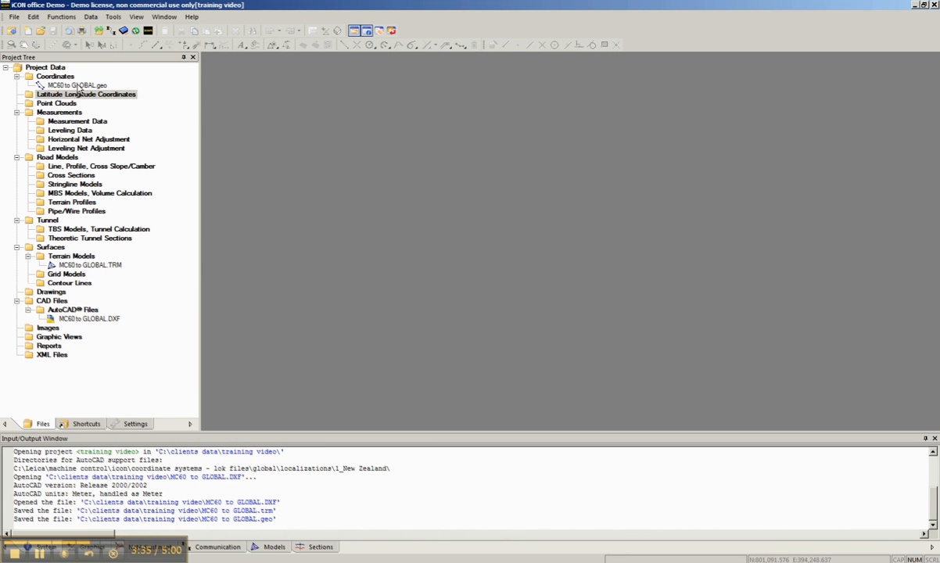
click(76, 85)
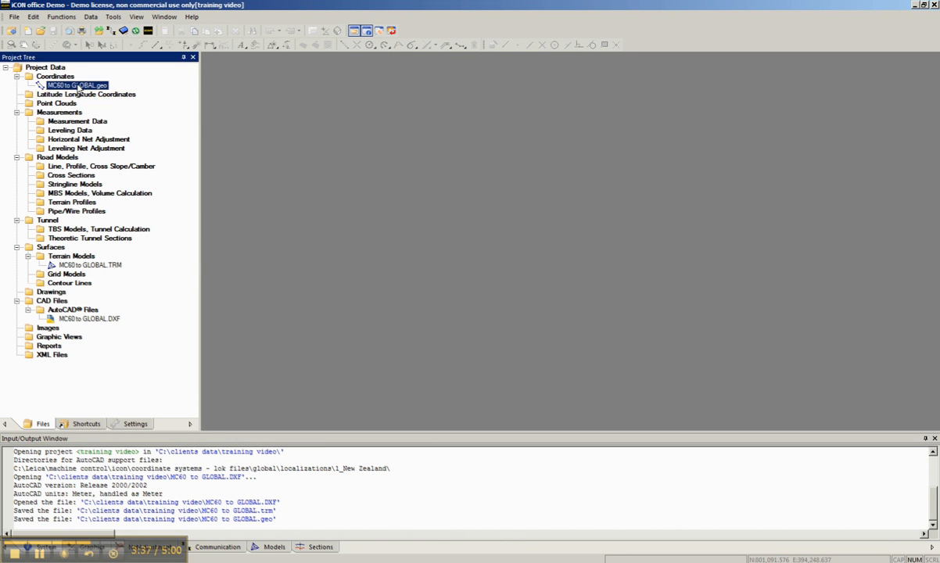
double_click(77, 85)
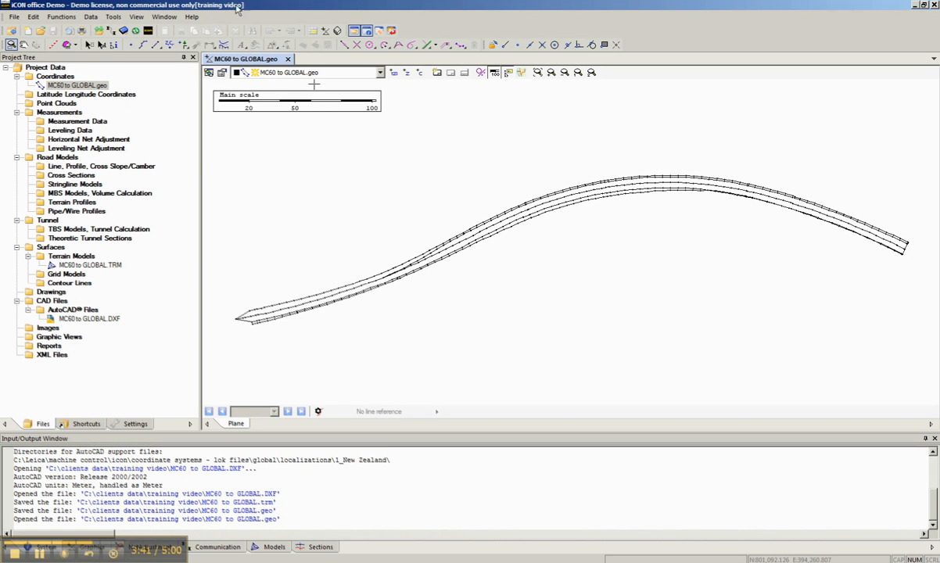
- Start Create Line and Profile from Tools, with profile creation and open line enabled
click(113, 17)
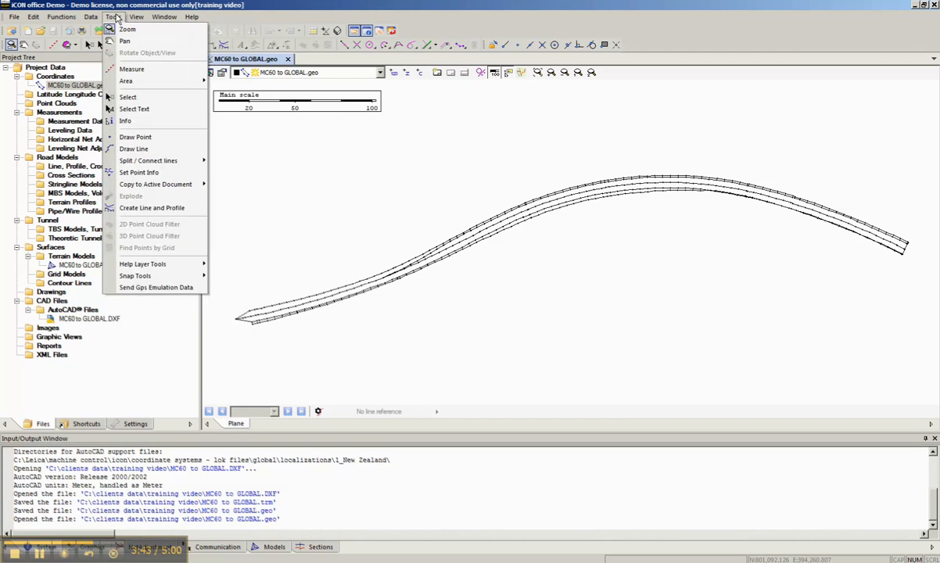
mouse_move(152, 208)
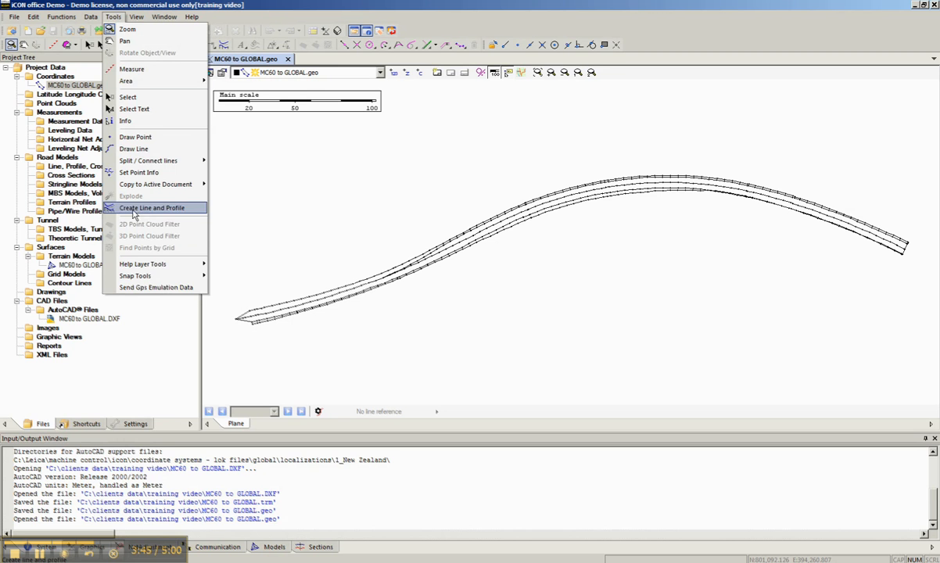
click(152, 207)
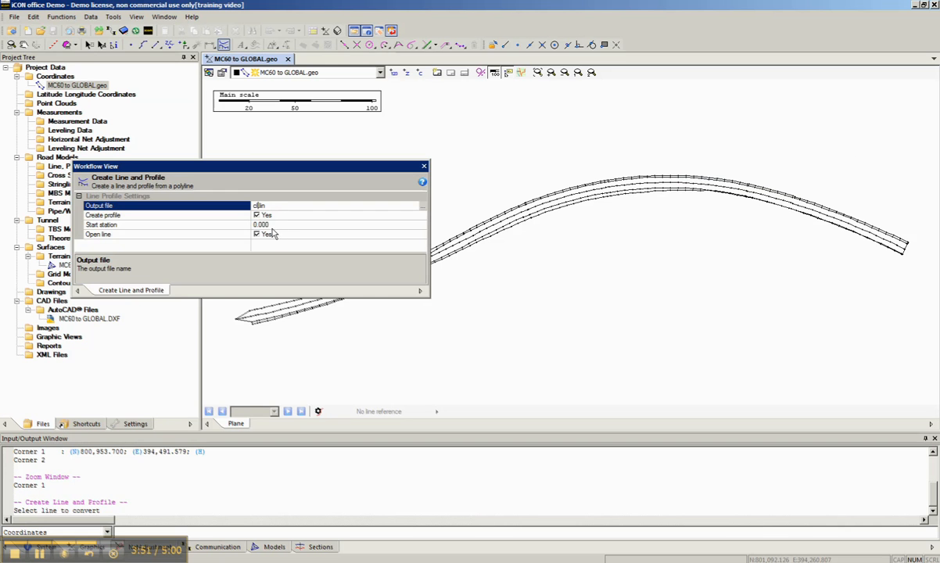
click(102, 226)
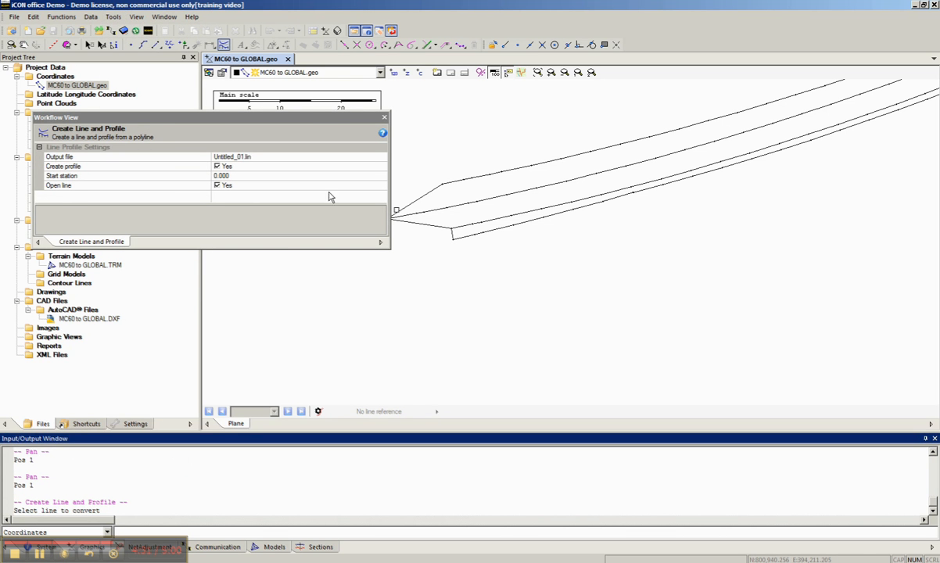
- Pick the centre polyline and confirm creating line cl.lin with profile cl.prf
click(125, 156)
text(cl)
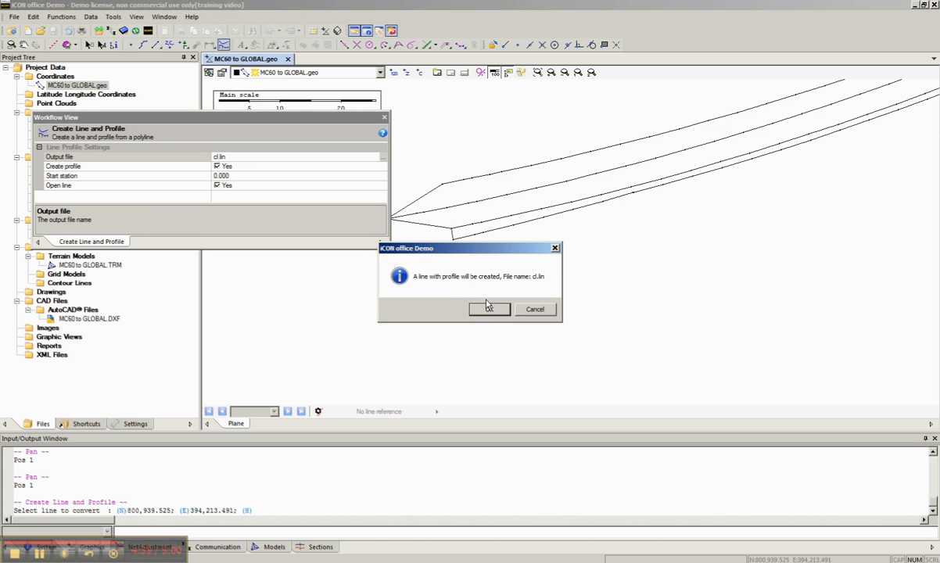
click(488, 308)
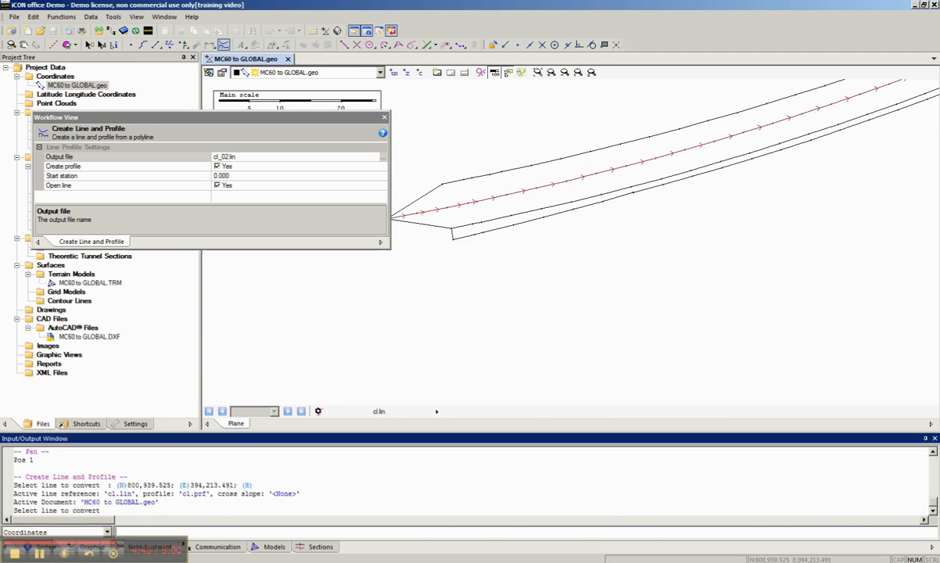
mouse_move(391, 125)
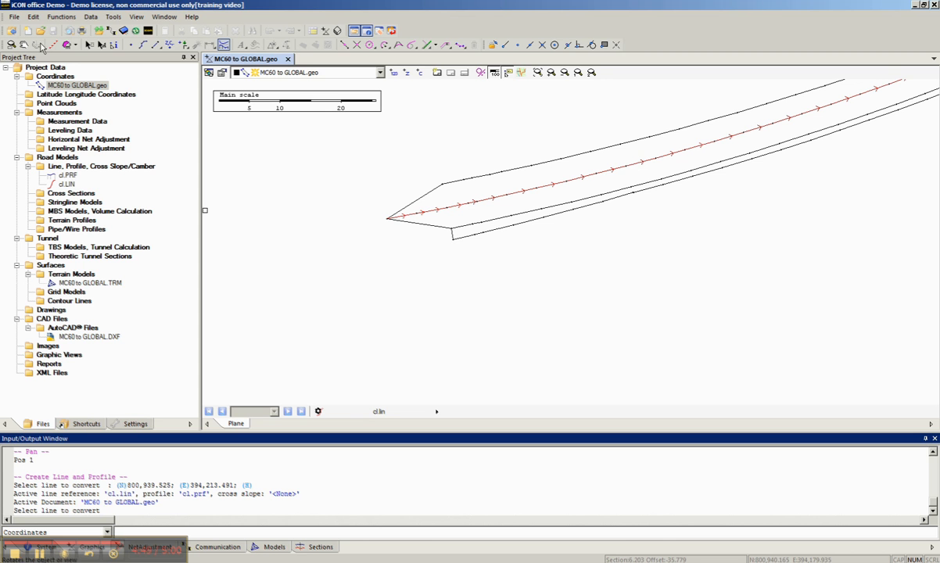
mouse_move(289, 61)
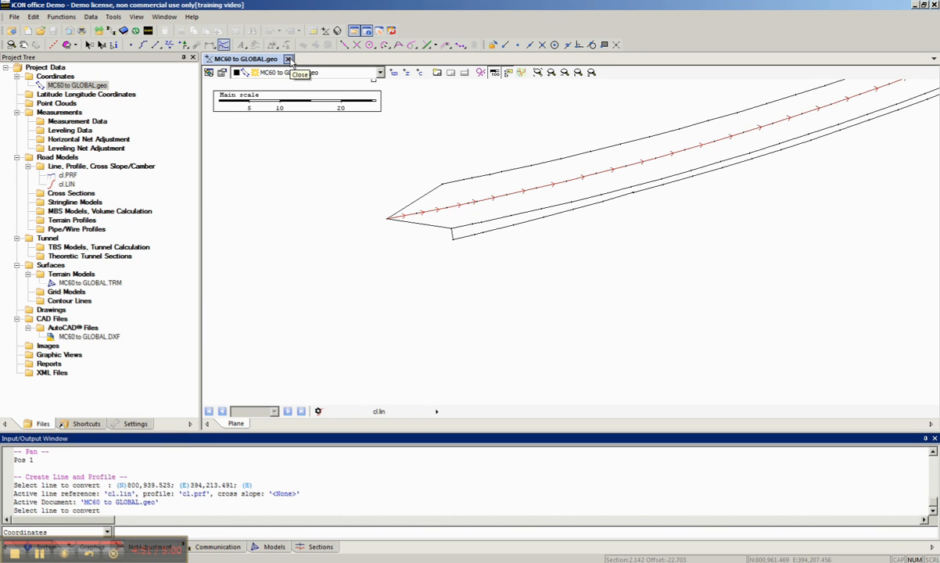